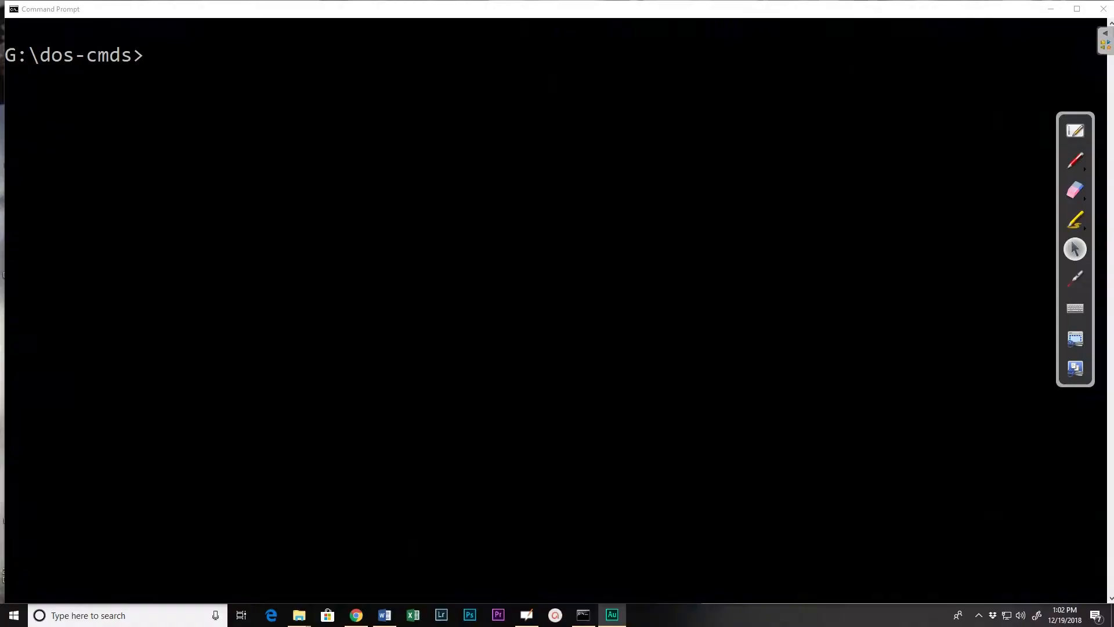
{"action": "mouse_move", "coordinate": [830, 367]}
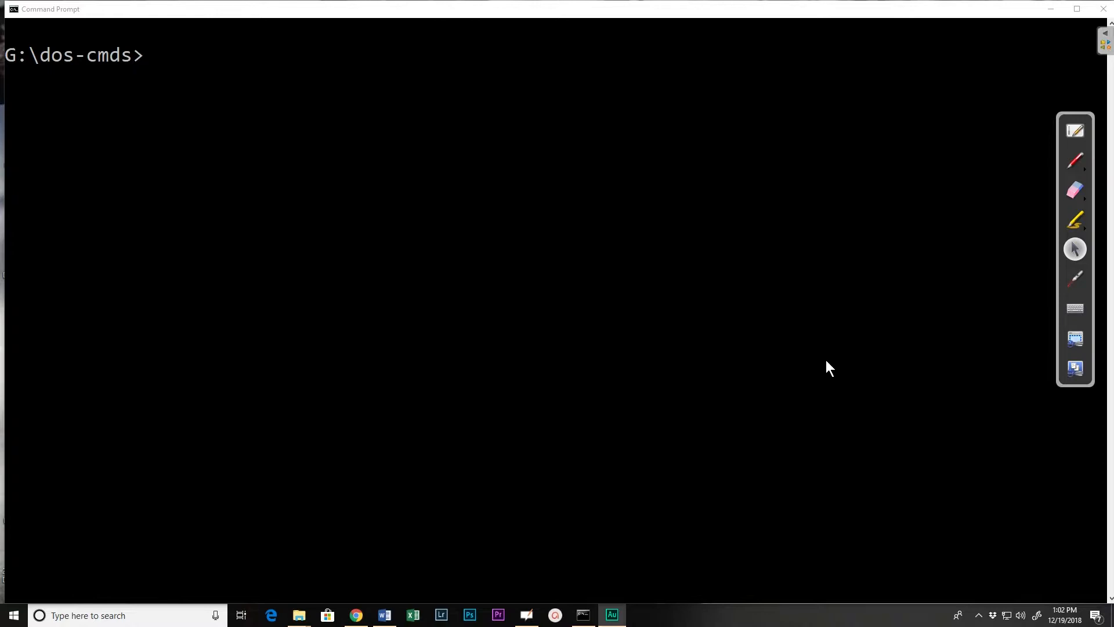
{"action": "mouse_move", "coordinate": [708, 226]}
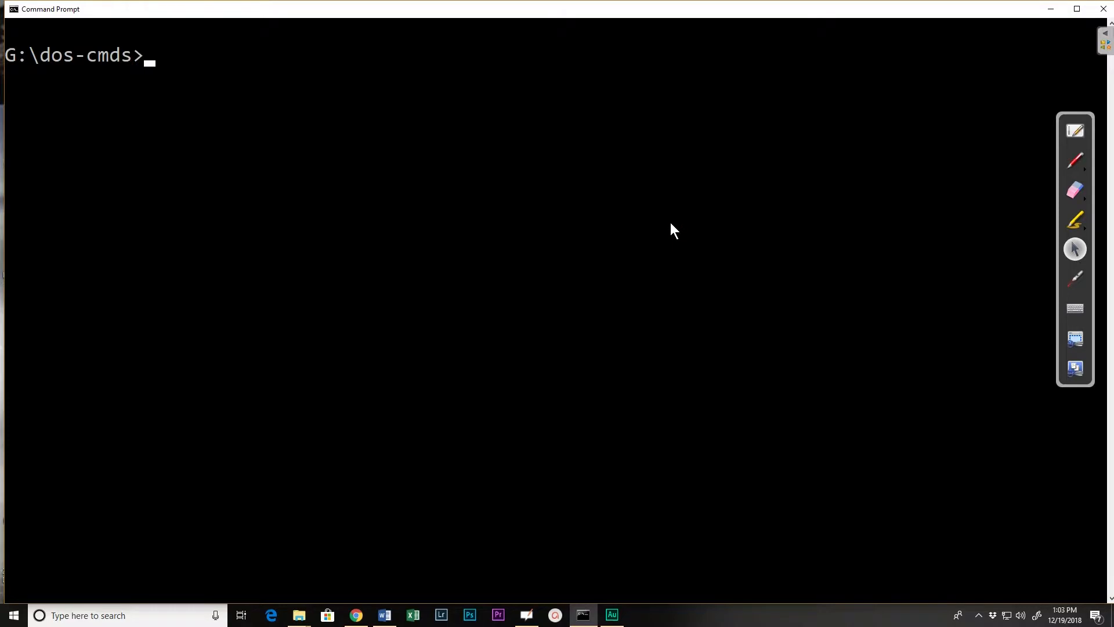
List the G:\dos-cmds folder with dir and display COPY's help with copy /?
{"action": "type", "text": "dir"}
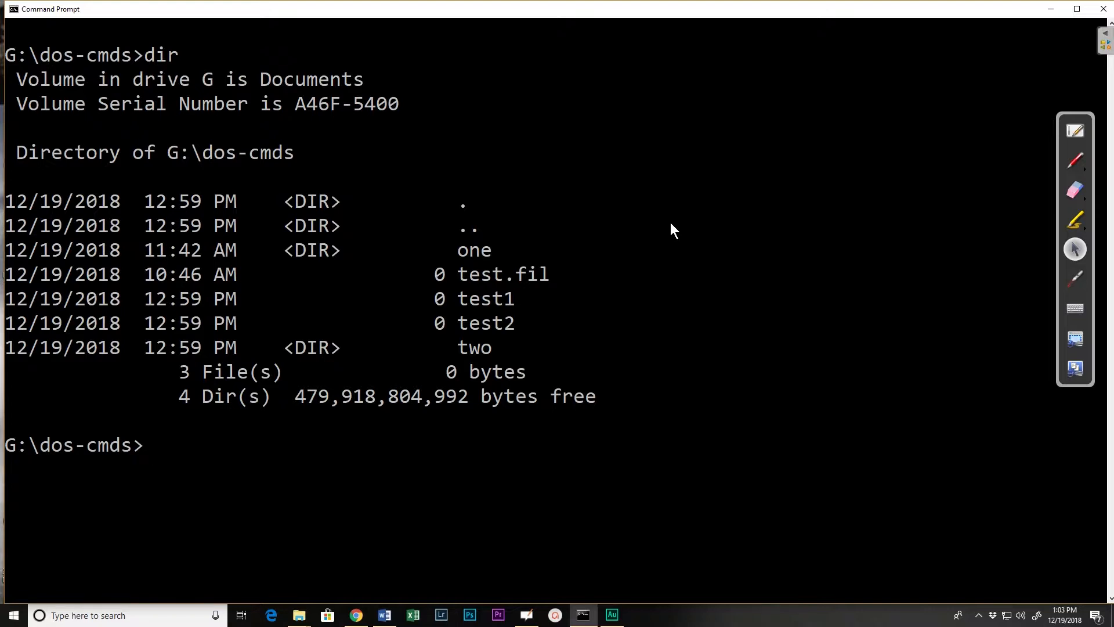
{"action": "type", "text": "copy /?"}
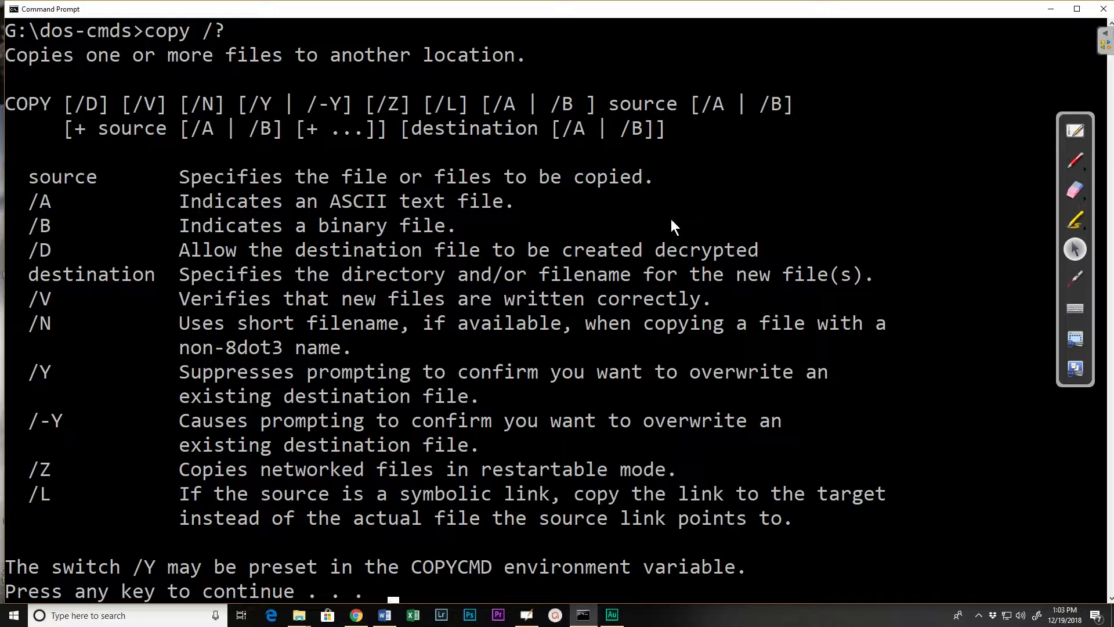
{"action": "mouse_move", "coordinate": [665, 99]}
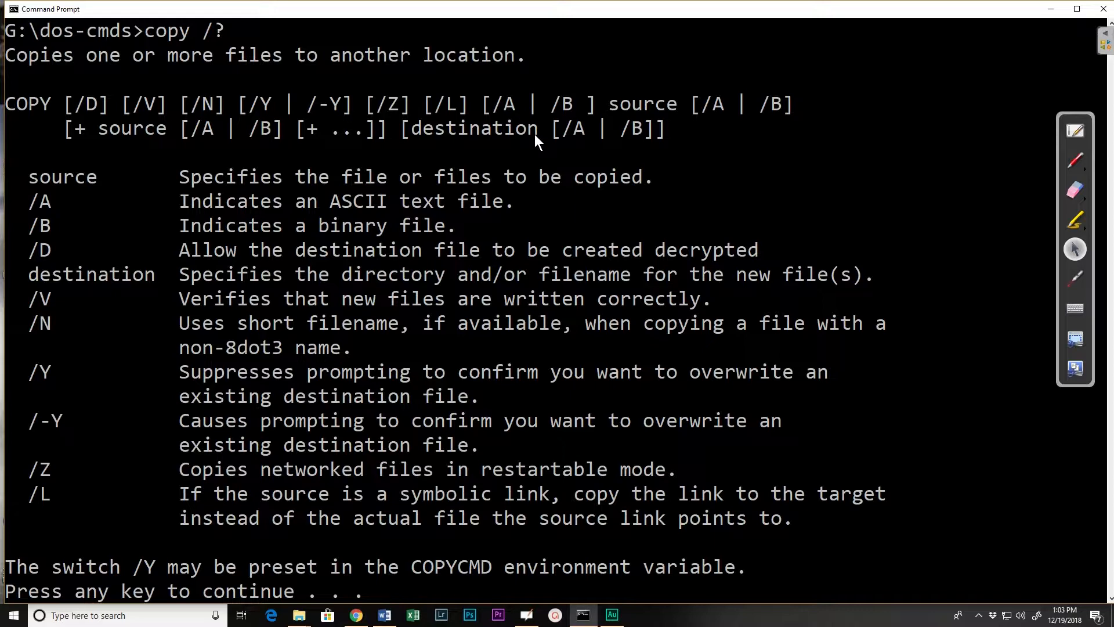
{"action": "mouse_move", "coordinate": [498, 147]}
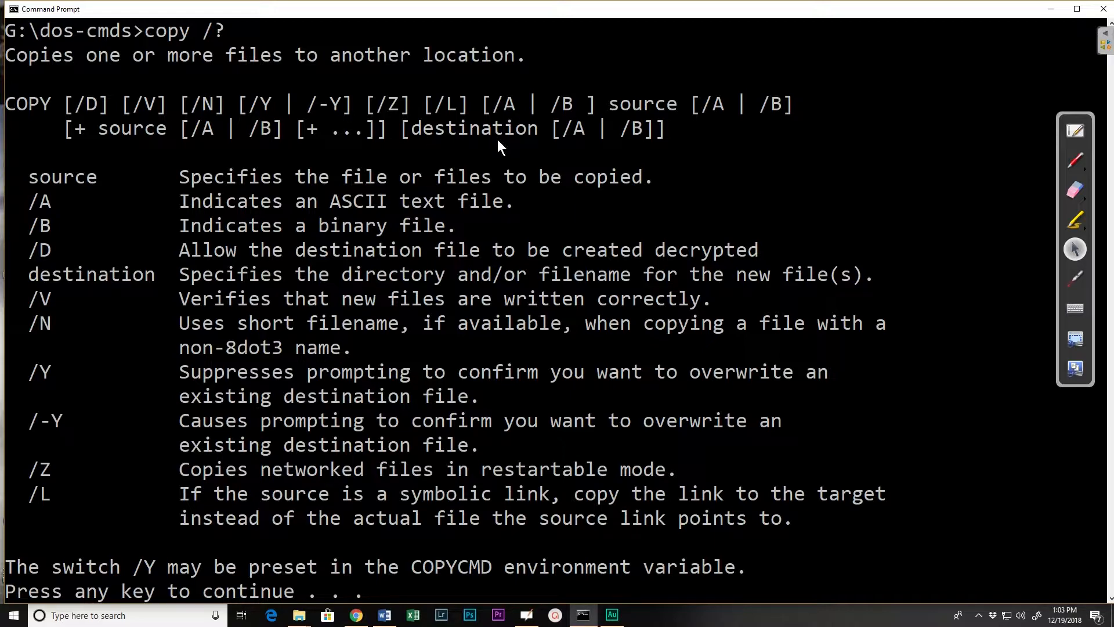
{"action": "mouse_move", "coordinate": [453, 226]}
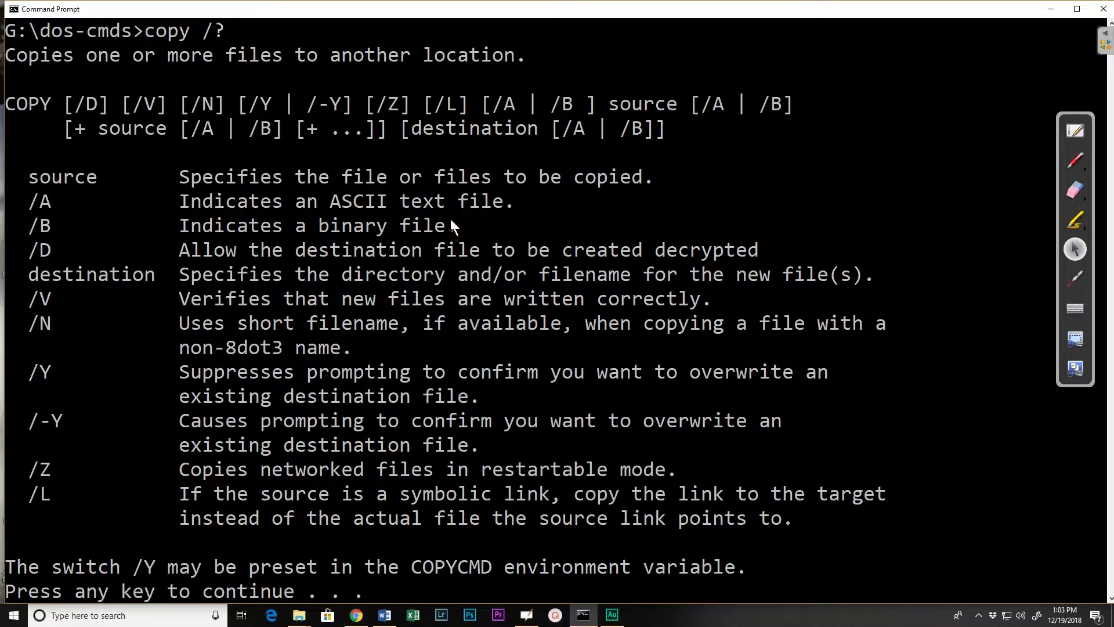
{"action": "mouse_move", "coordinate": [447, 194]}
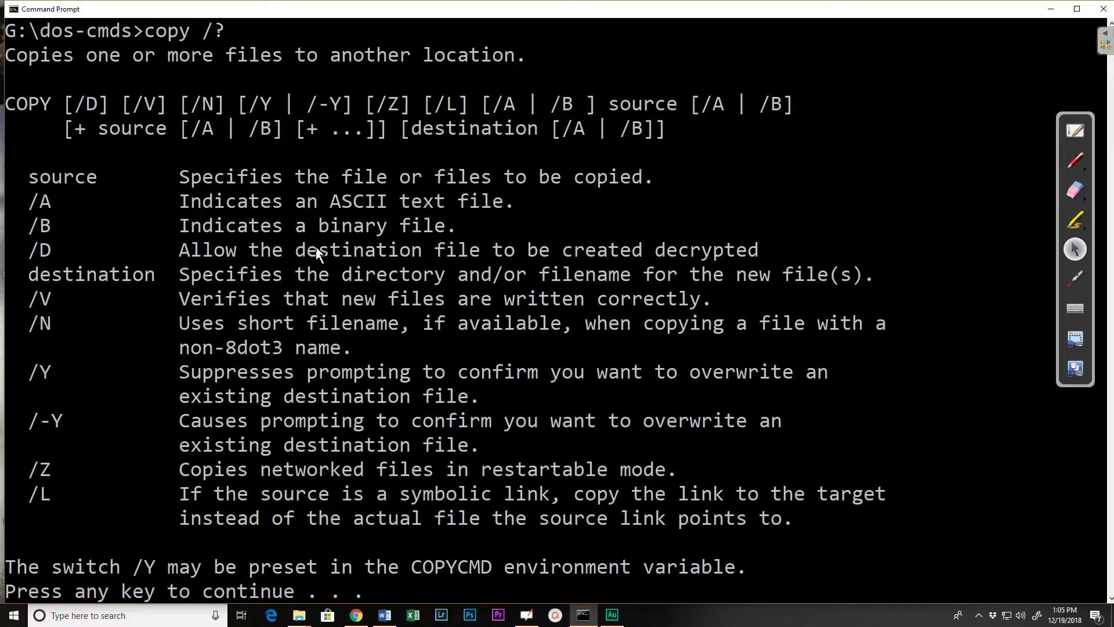
Exit the help, copy test.fil to new.fil (1 file copied), and clear the screen
{"action": "key", "text": "enter"}
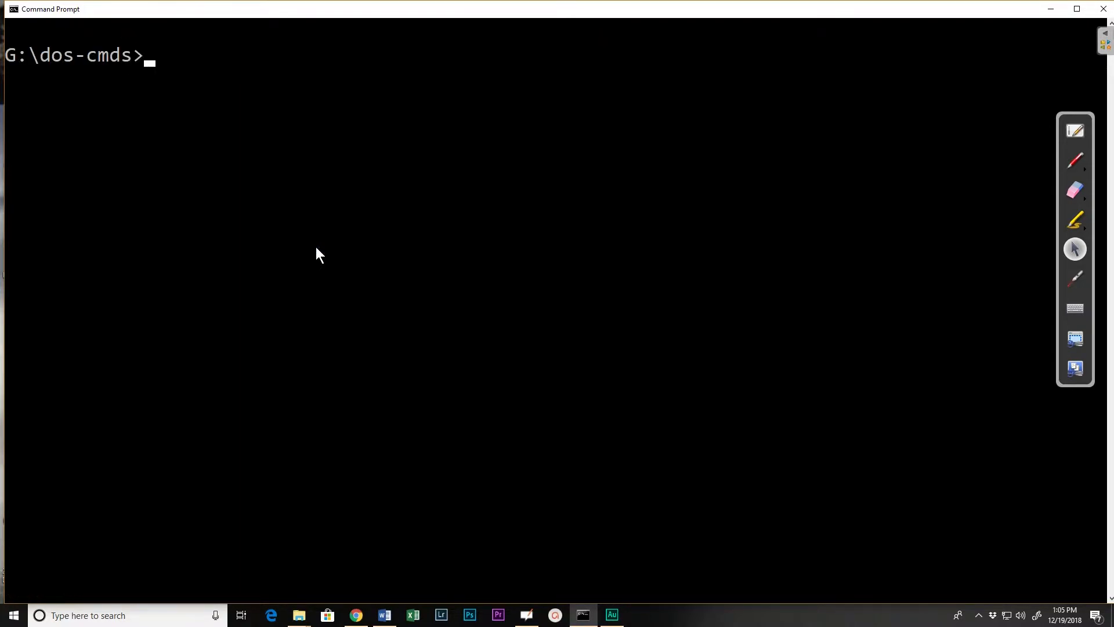
{"action": "type", "text": "copy"}
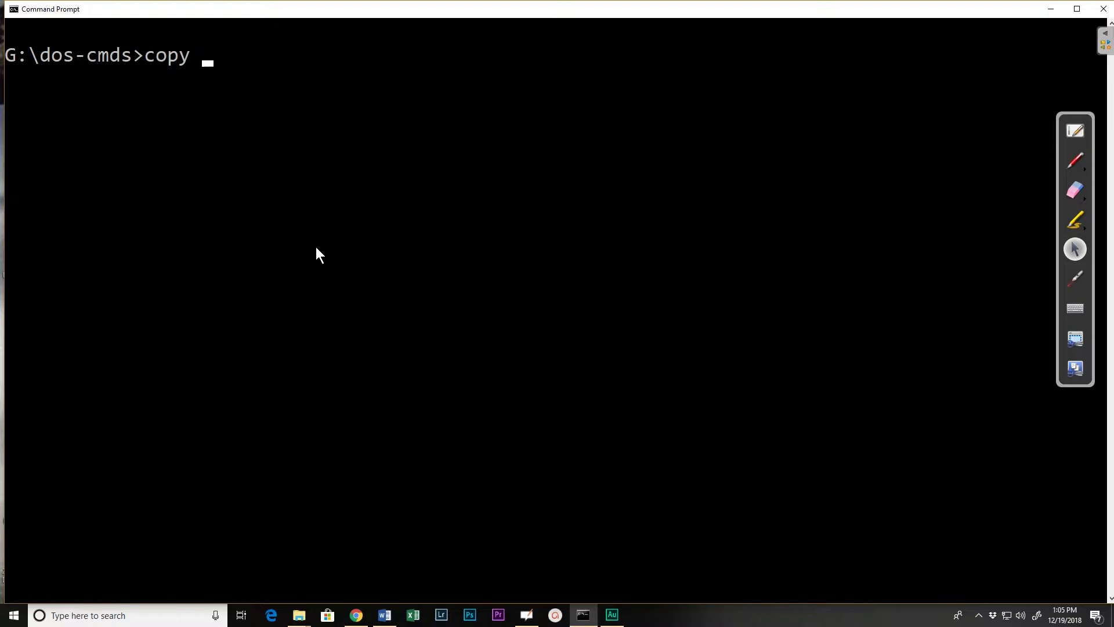
{"action": "type", "text": "test.f"}
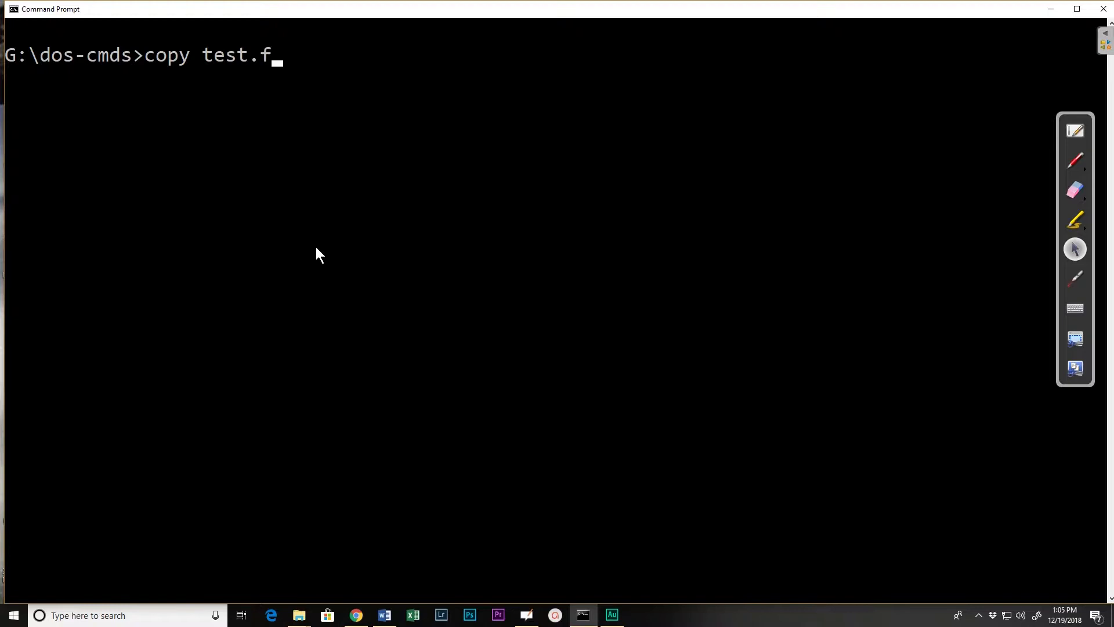
{"action": "type", "text": "il"}
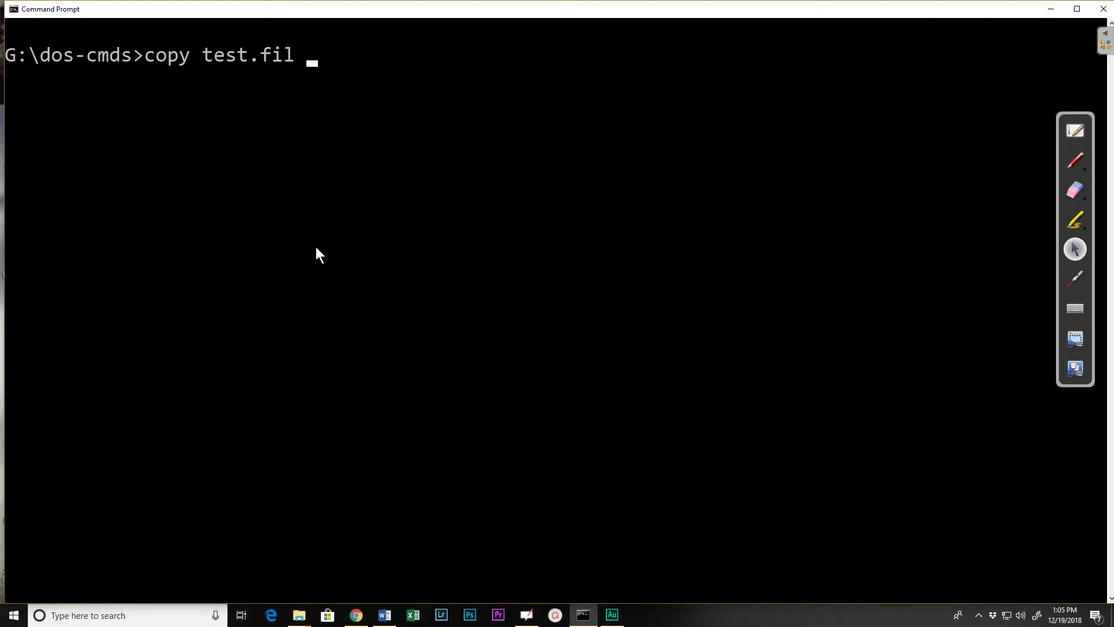
{"action": "type", "text": "n"}
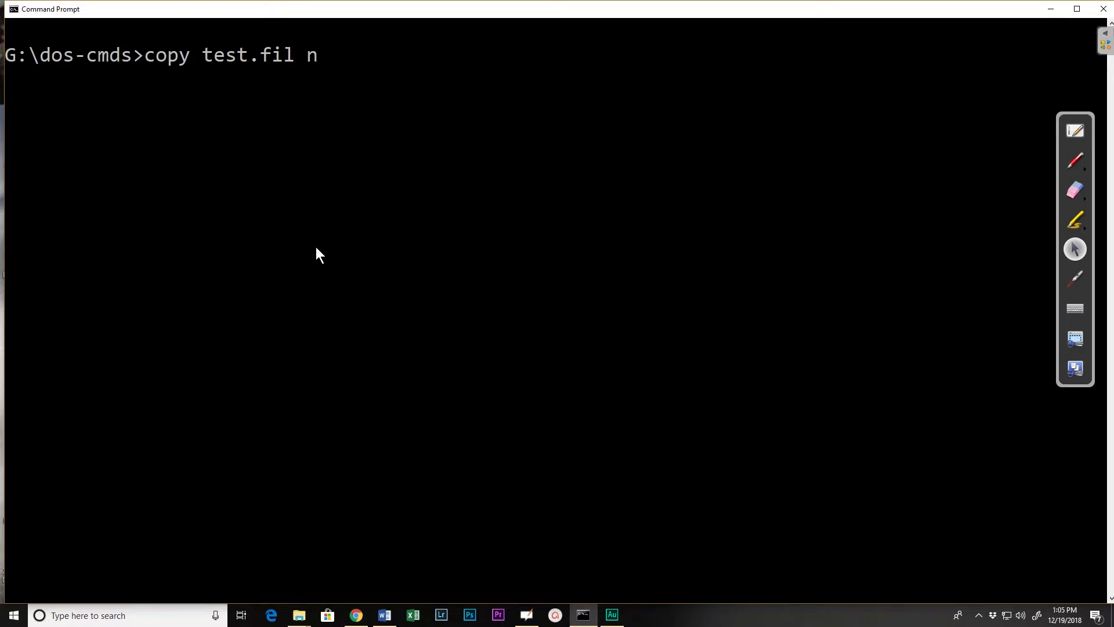
{"action": "type", "text": "ew.fil"}
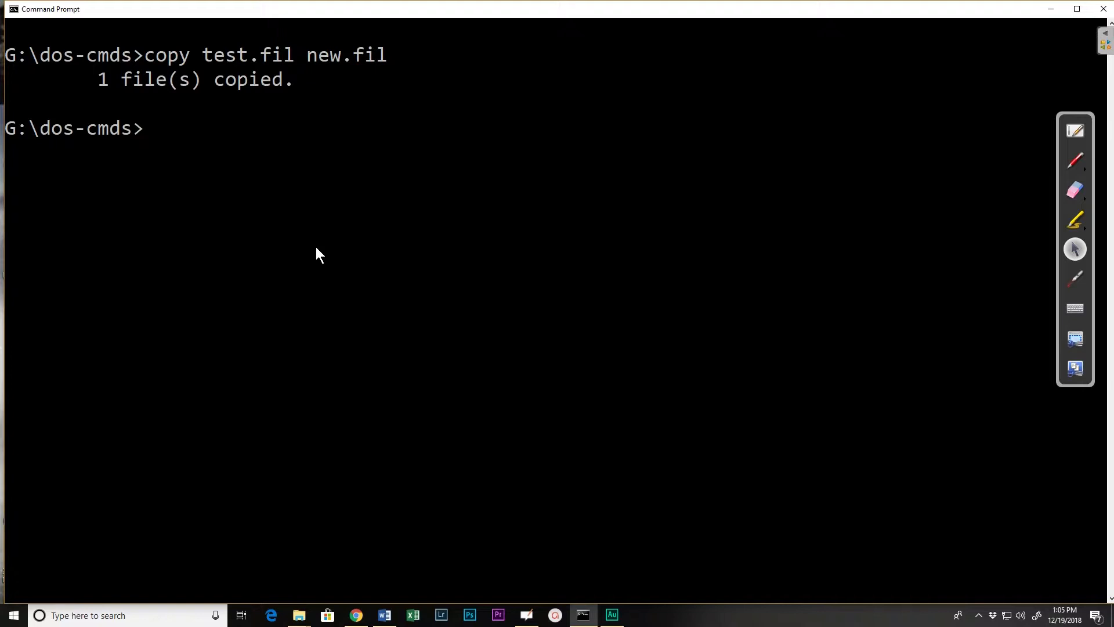
{"action": "type", "text": "dir"}
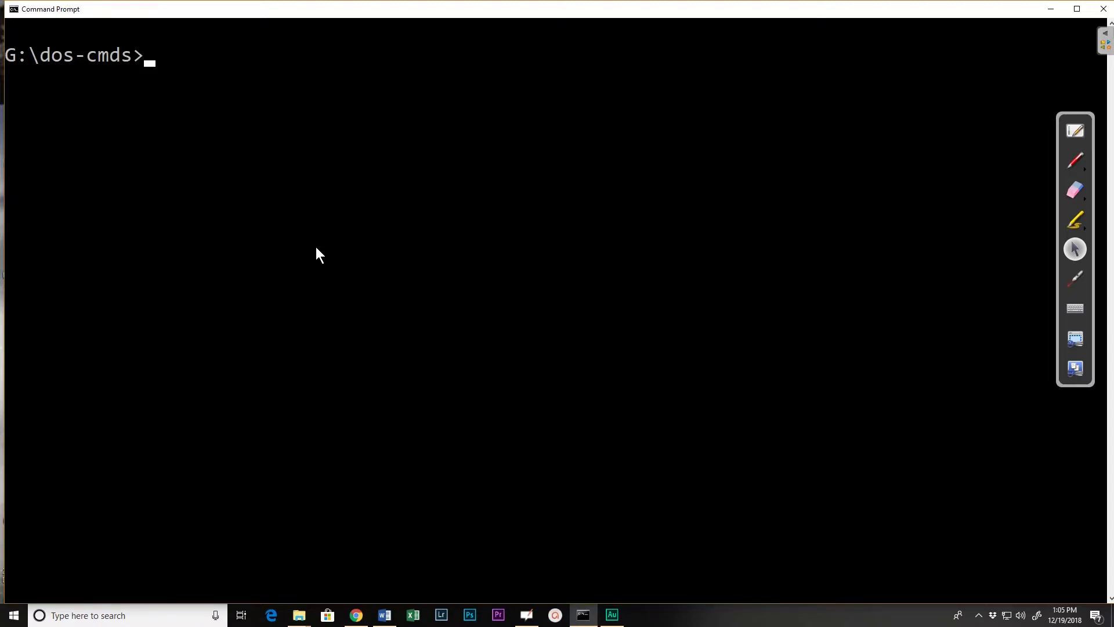
Copy test.fil into folder one, then run dir one to see test.fil listed
{"action": "type", "text": "copy"}
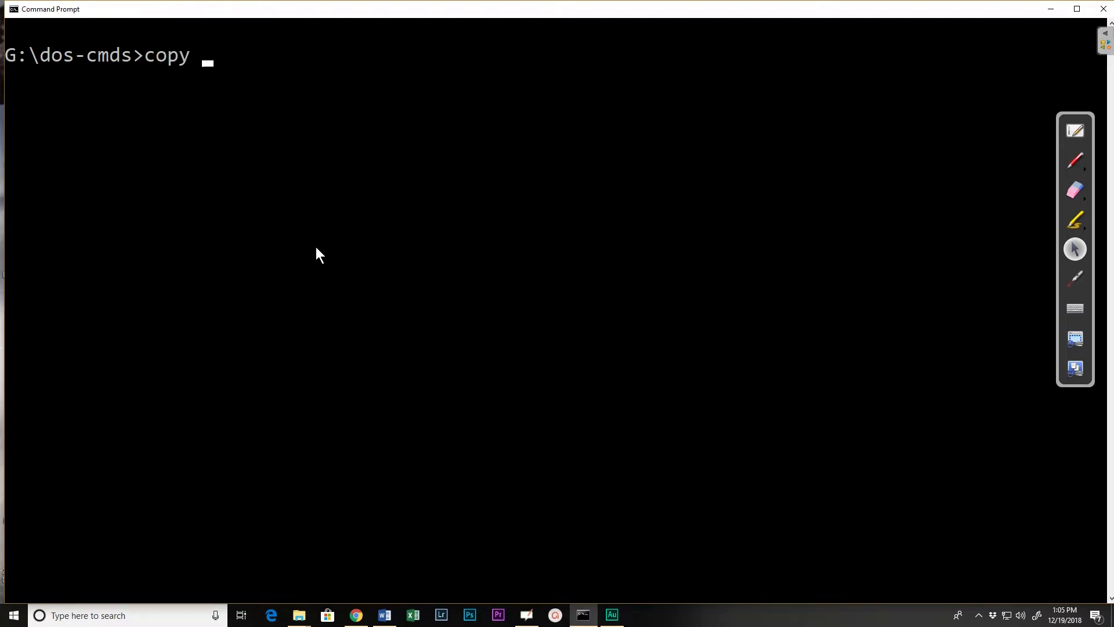
{"action": "type", "text": "test"}
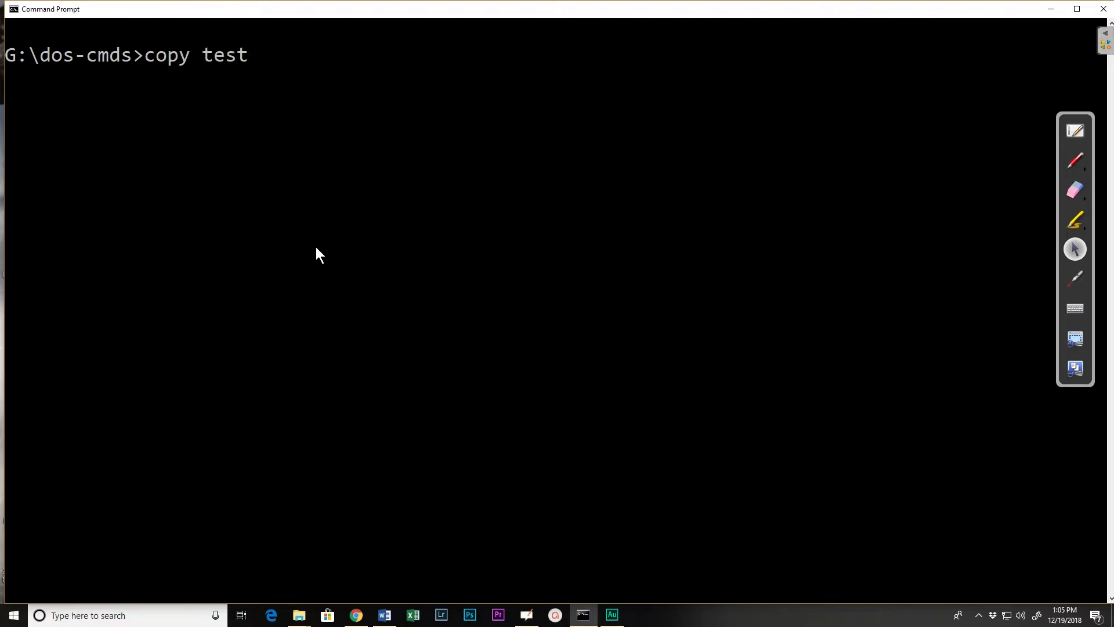
{"action": "type", "text": ".fil"}
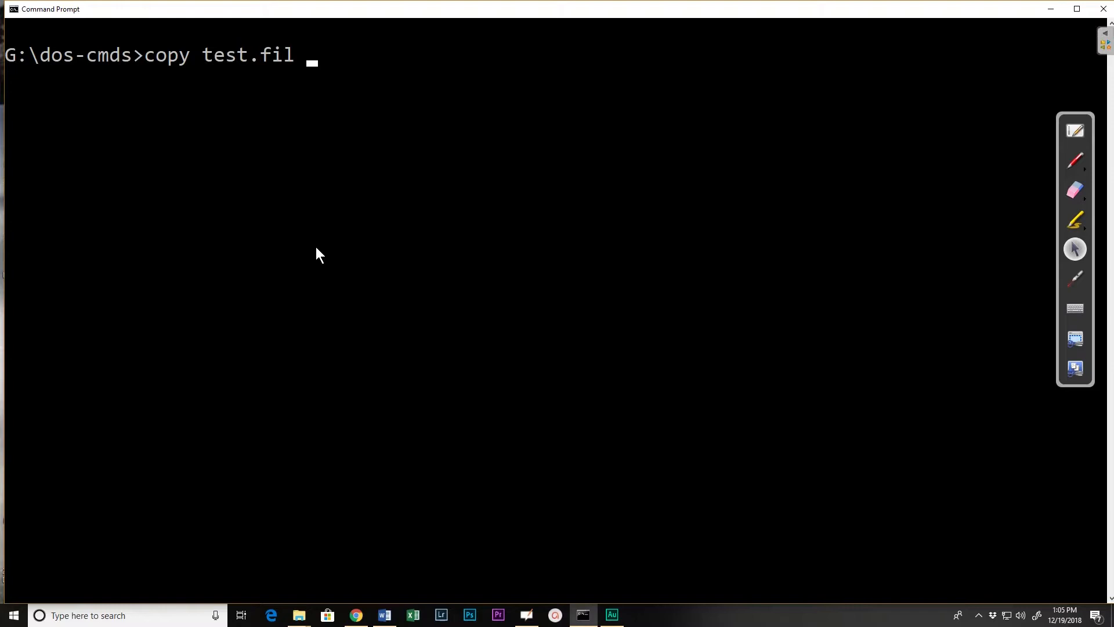
{"action": "type", "text": "one"}
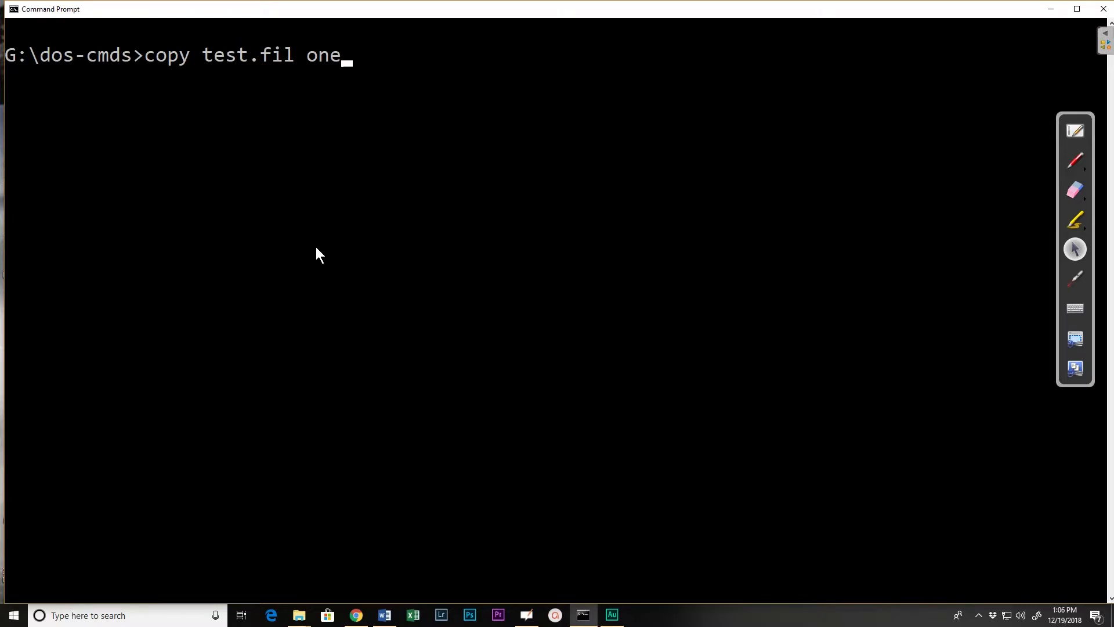
{"action": "key", "text": "Enter"}
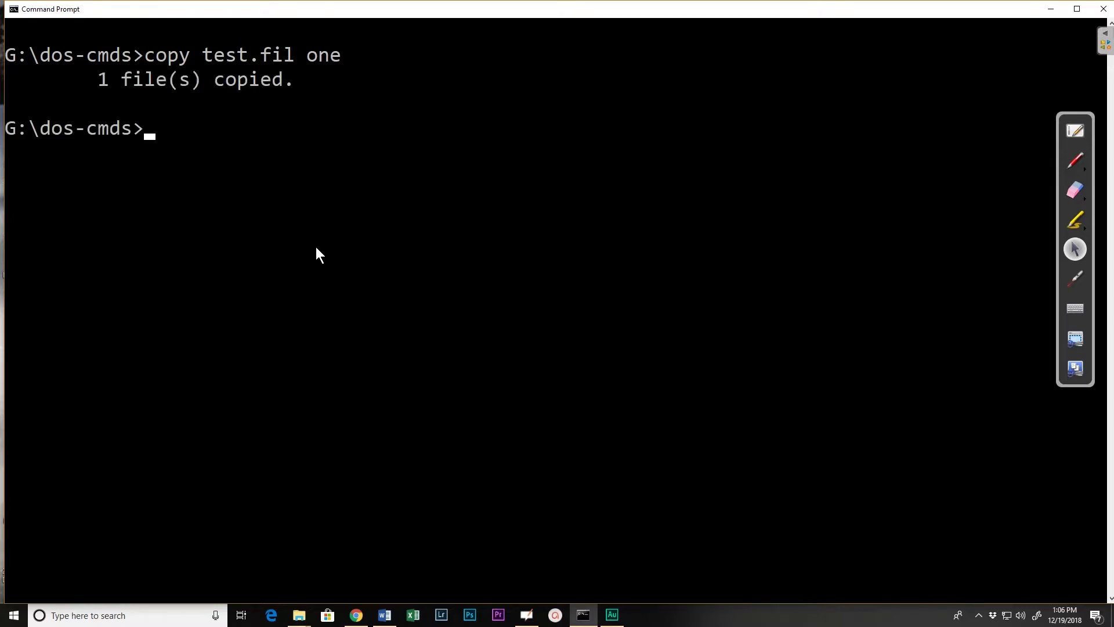
{"action": "type", "text": "dir one"}
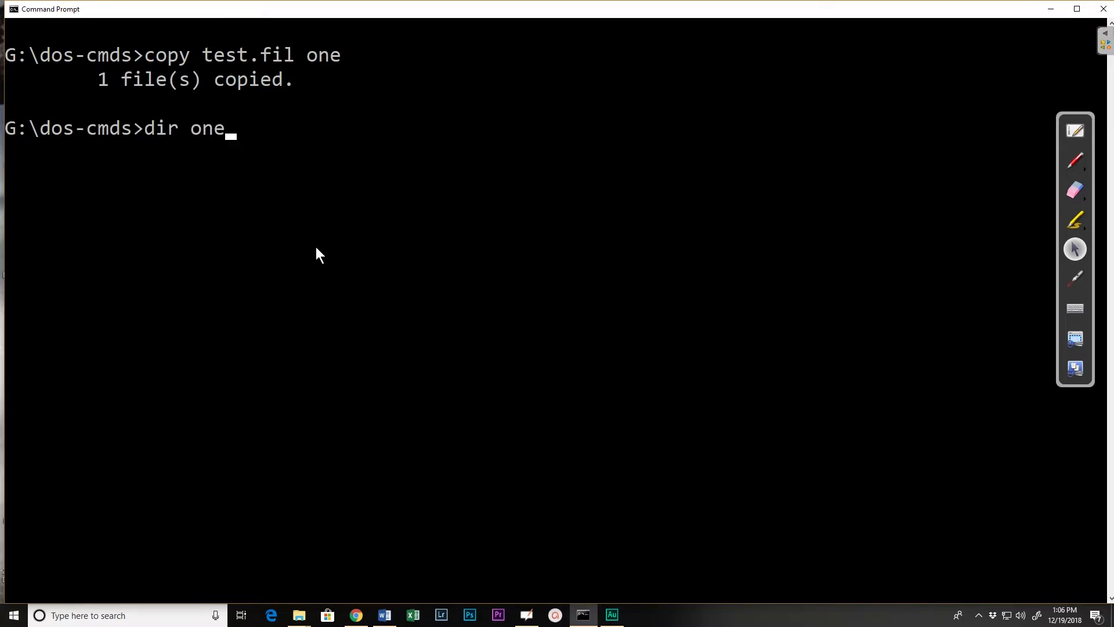
{"action": "key", "text": "Enter"}
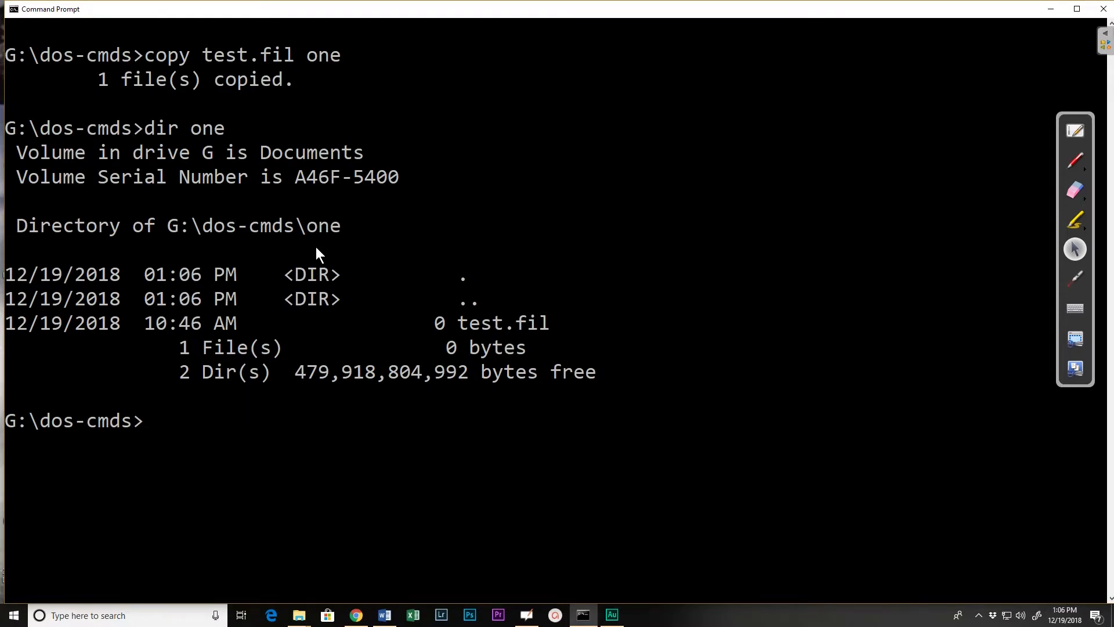
Repeat copy test.fil one and answer 'n' at the Overwrite prompt, copying 0 files
{"action": "type", "text": "copy test.fil one"}
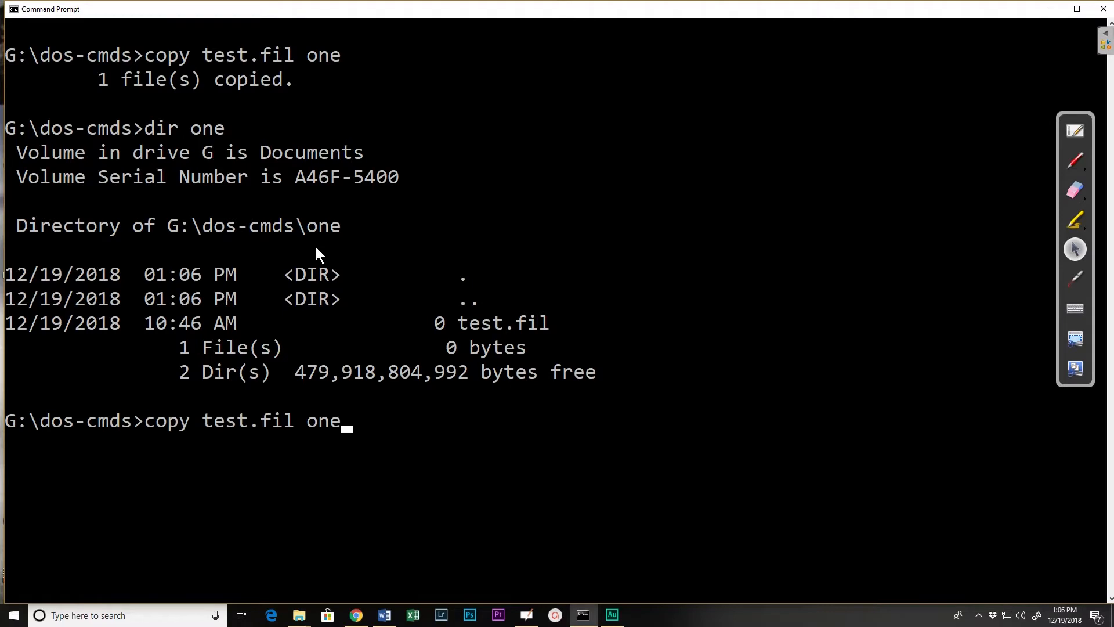
{"action": "key", "text": "enter"}
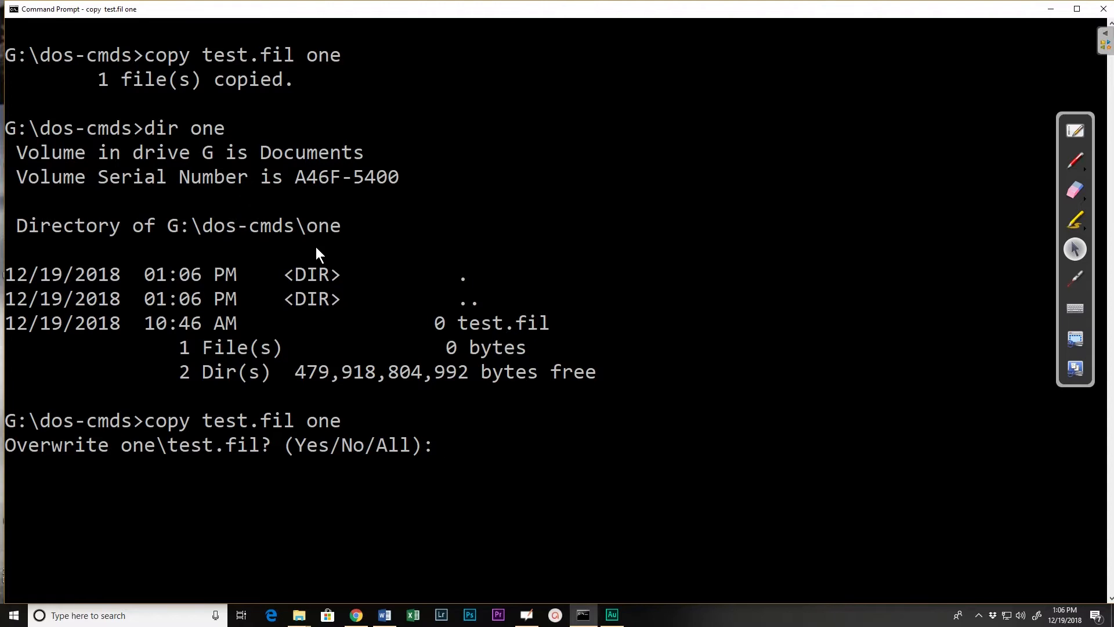
{"action": "type", "text": "n"}
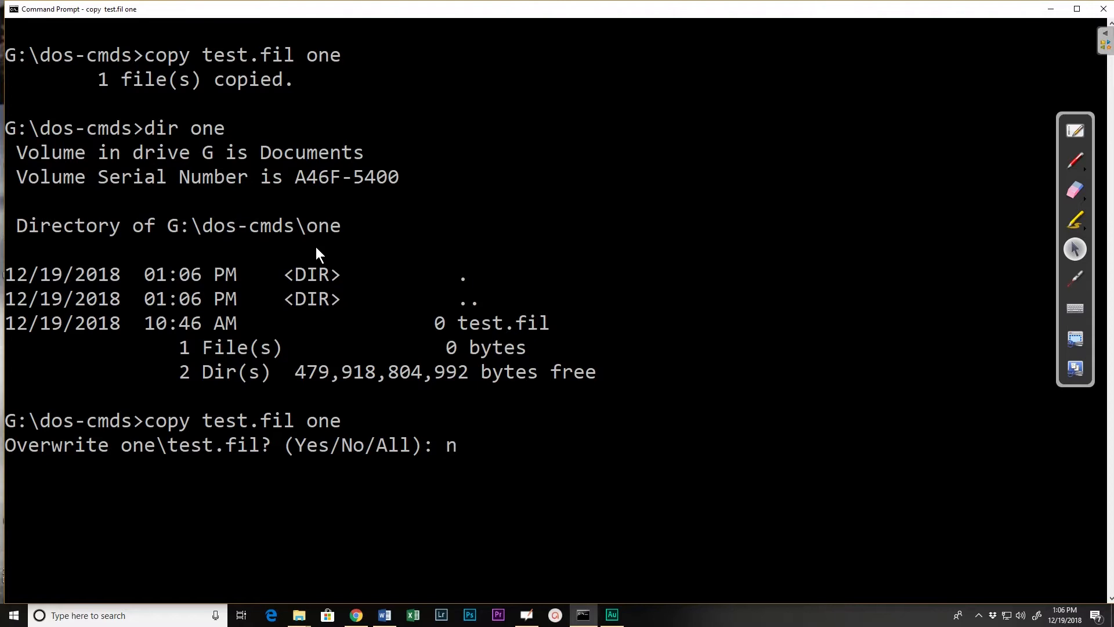
{"action": "key", "text": "enter"}
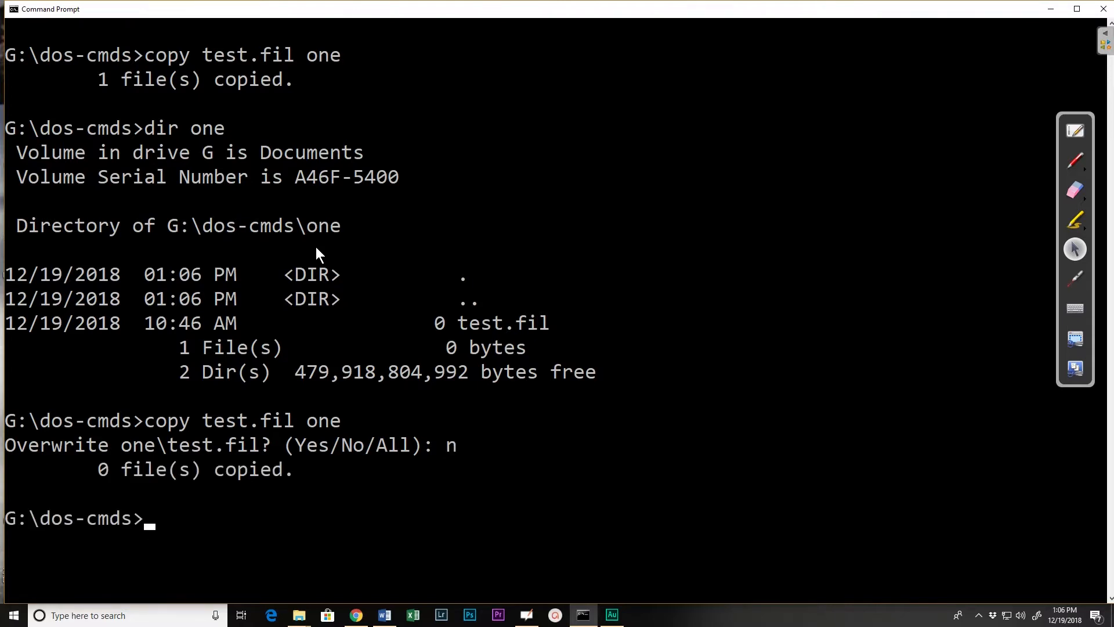
{"action": "type", "text": "cl"}
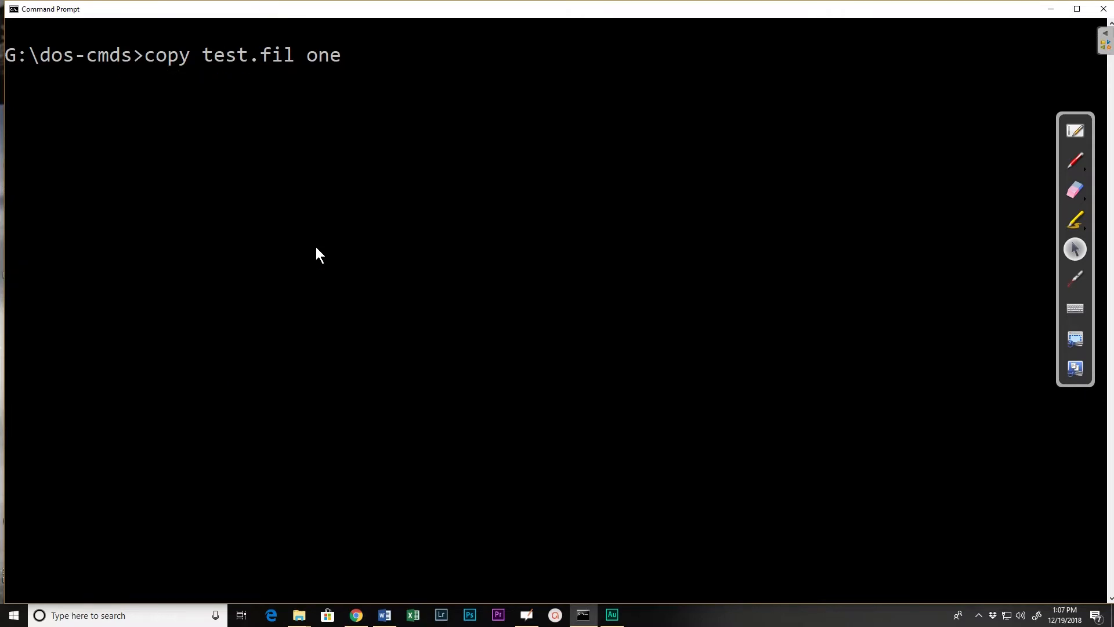
Copy test.fil as one\newfile.one from the recalled command, then list dos-cmds with dir
{"action": "type", "text": "\\new"}
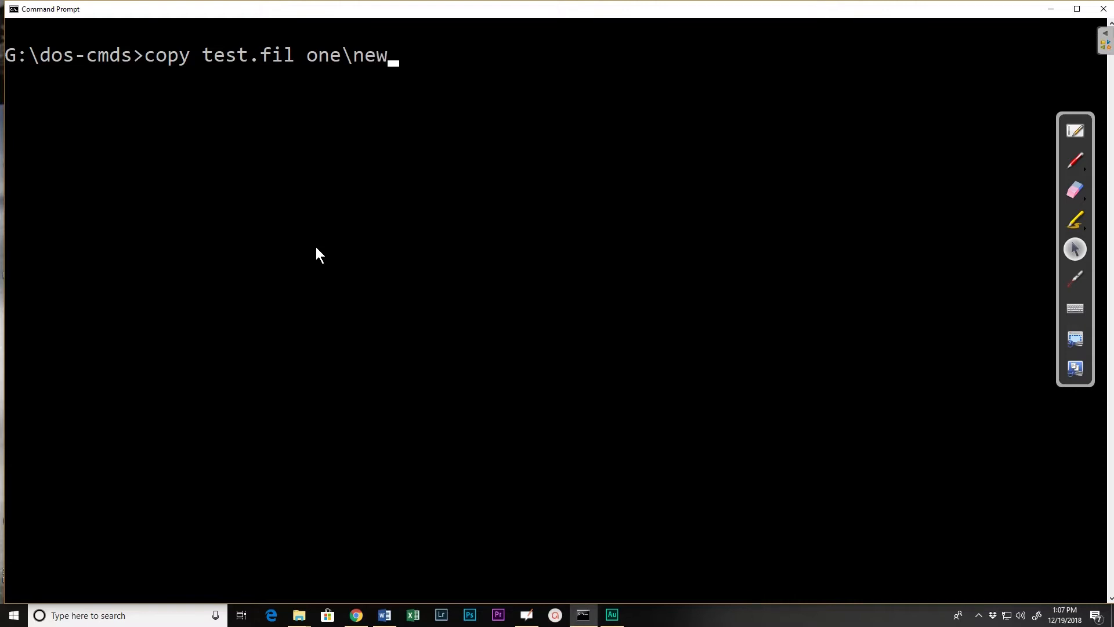
{"action": "type", "text": "file.one"}
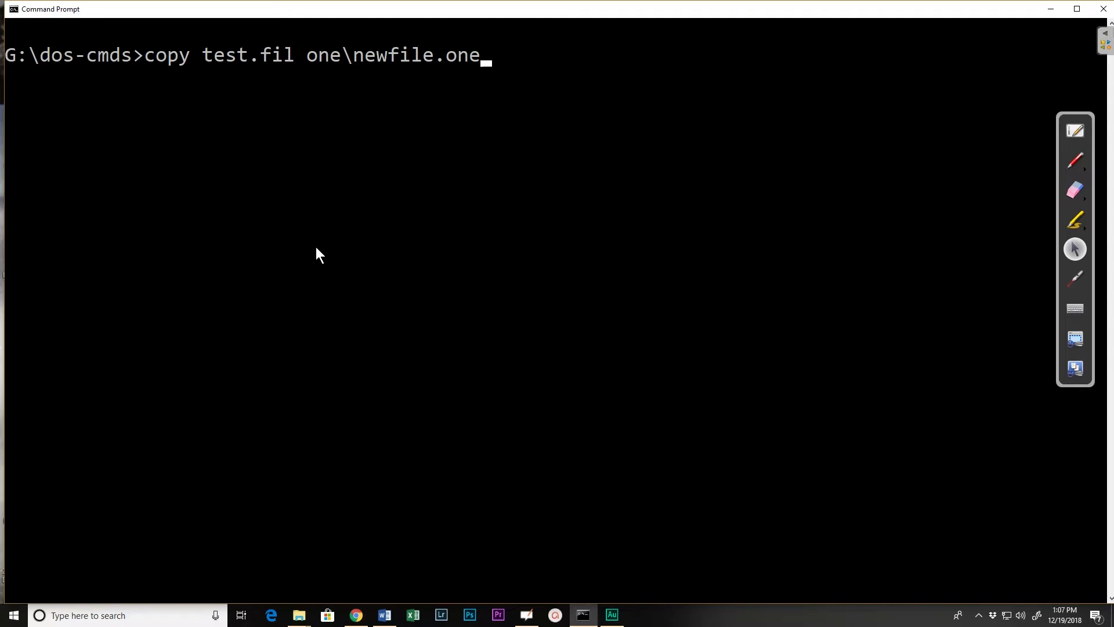
{"action": "key", "text": "enter"}
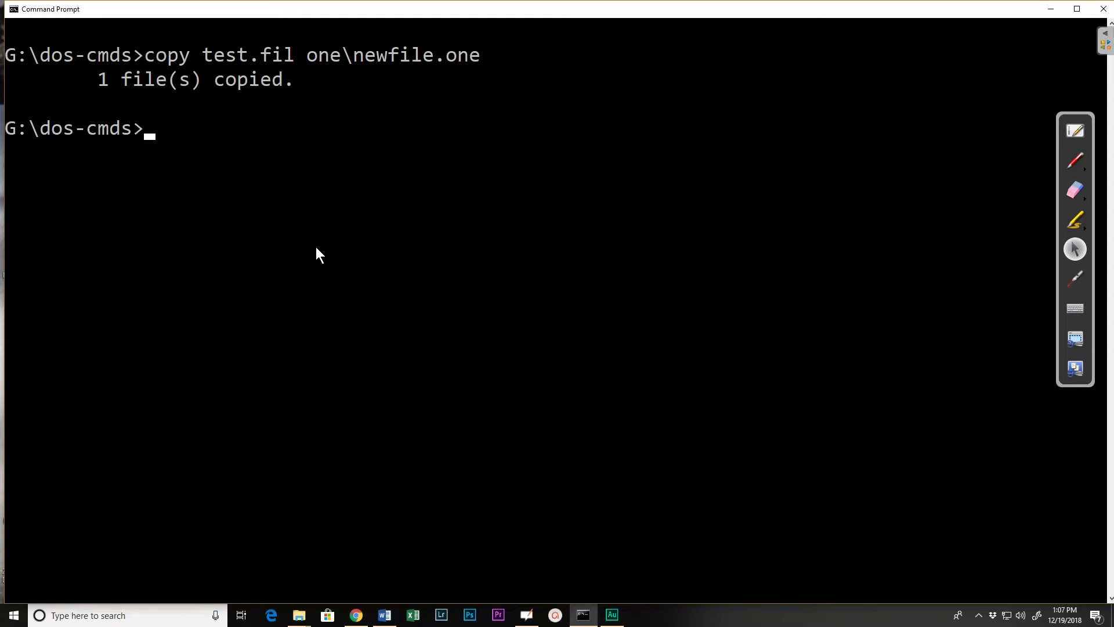
{"action": "type", "text": "dir"}
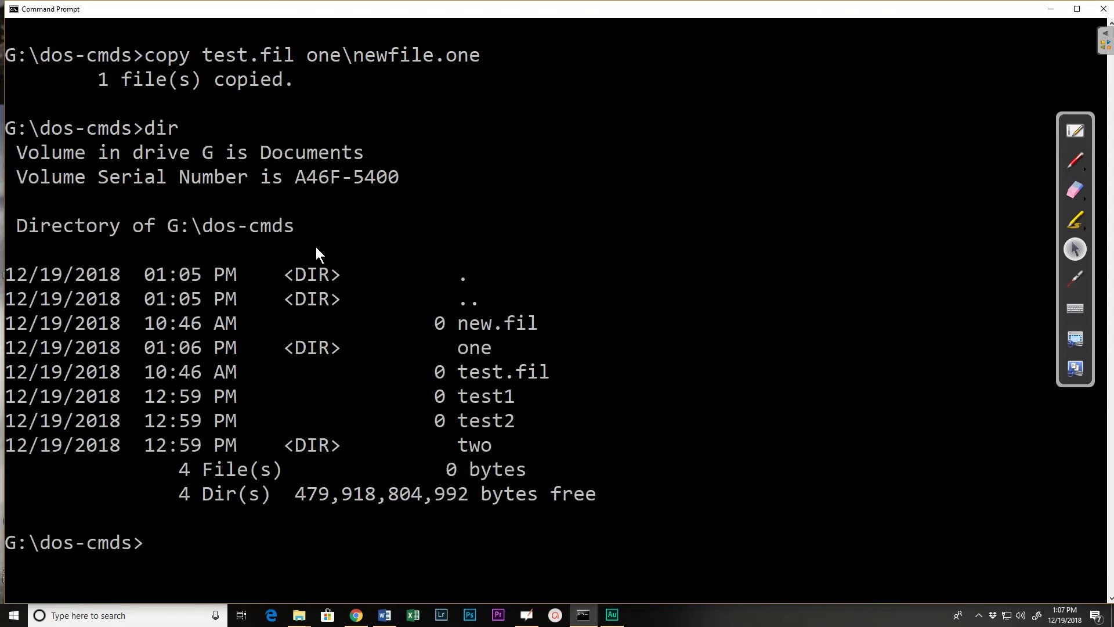
{"action": "type", "text": "di"}
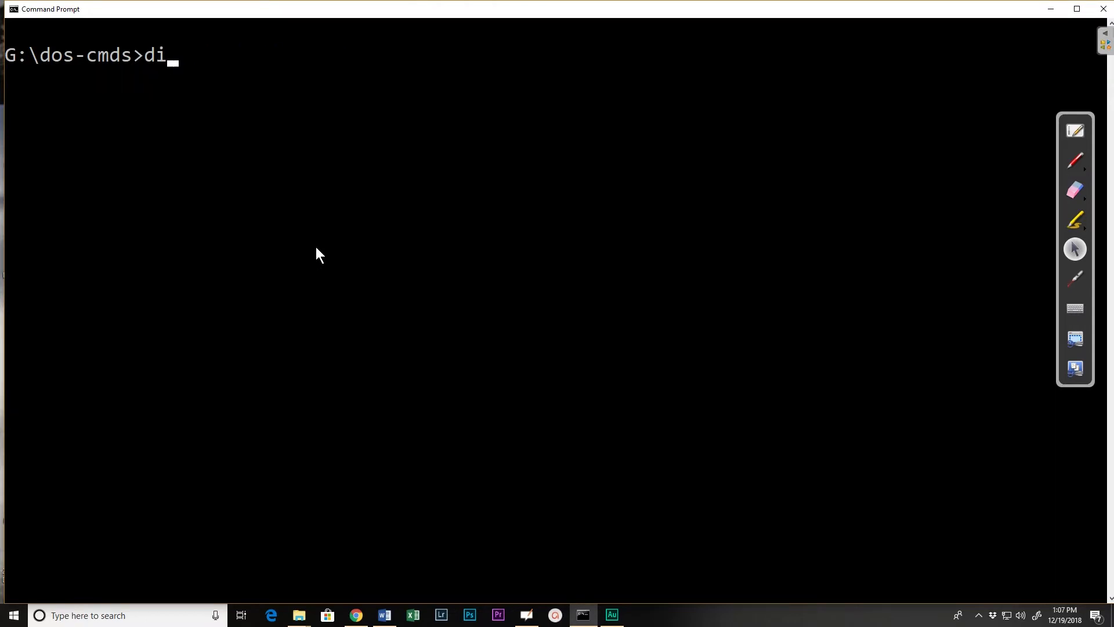
{"action": "type", "text": "r"}
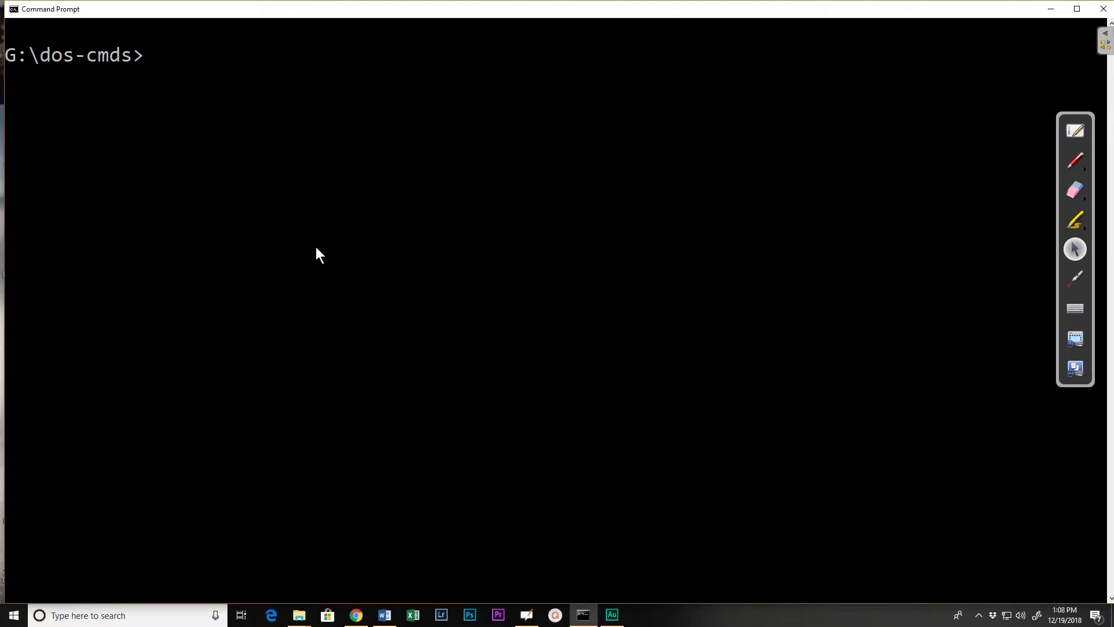
Run copy \dos-cmds\one\test.fil with no destination, copying it into the current folder
{"action": "type", "text": "co"}
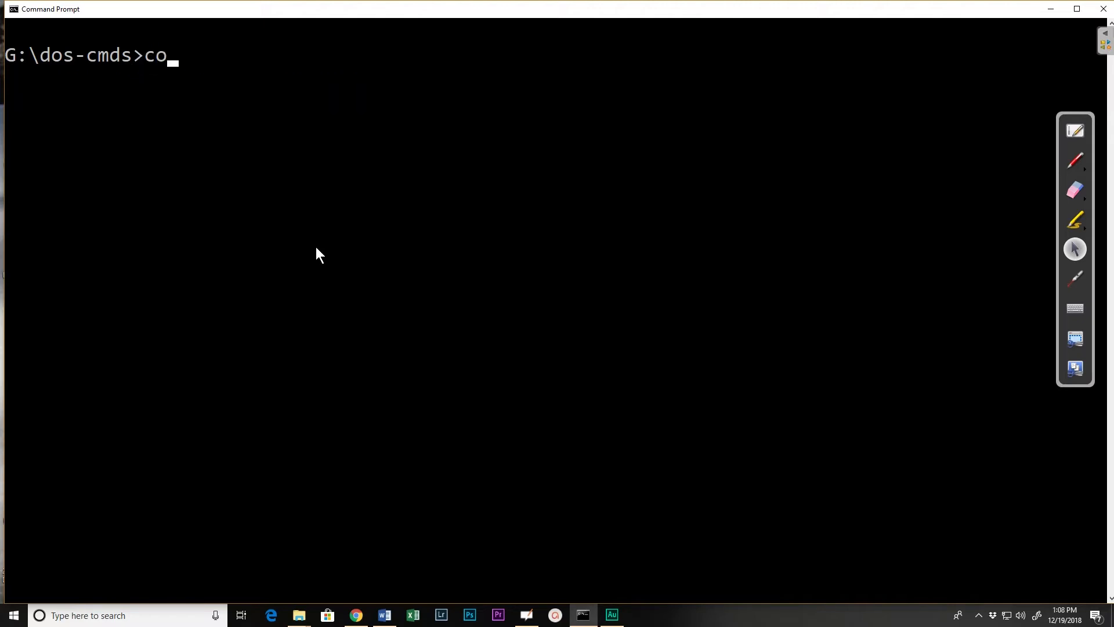
{"action": "type", "text": "py"}
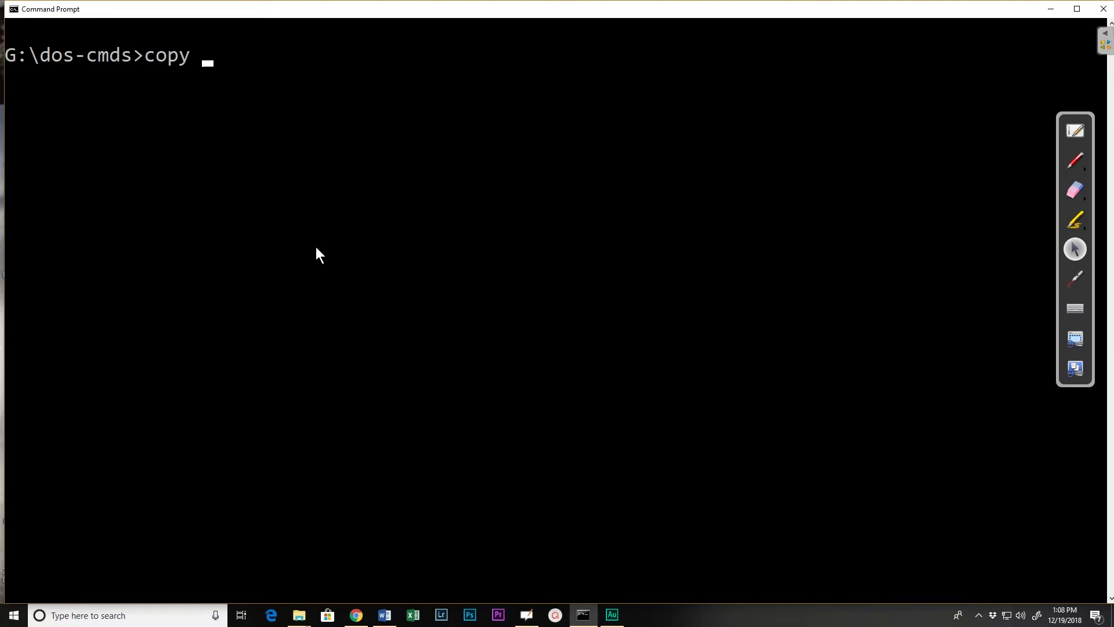
{"action": "type", "text": "do"}
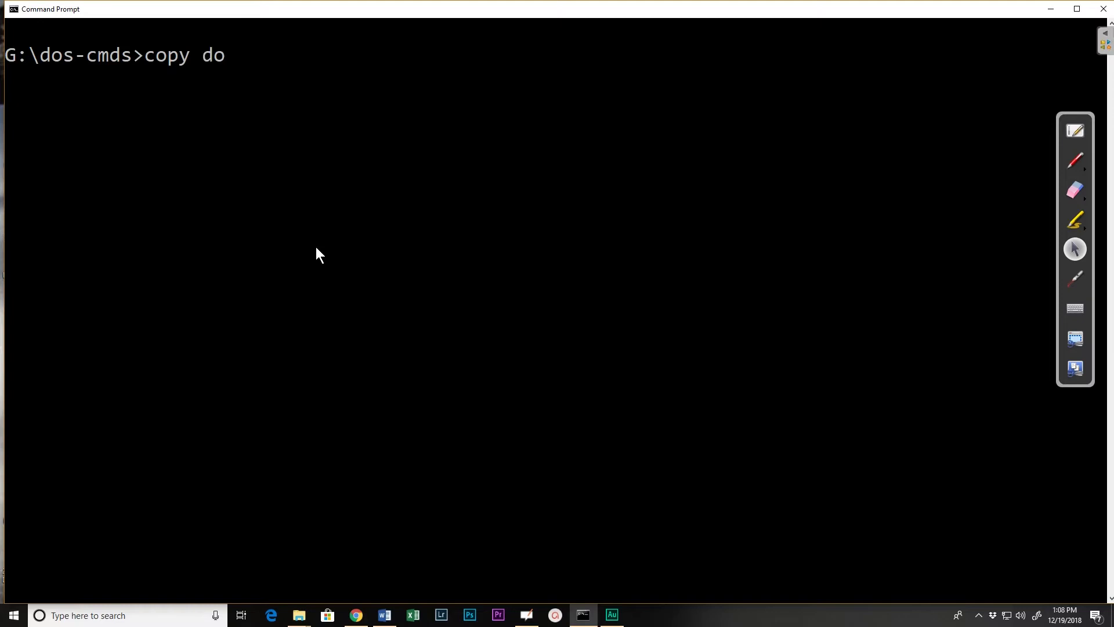
{"action": "type", "text": "s-"}
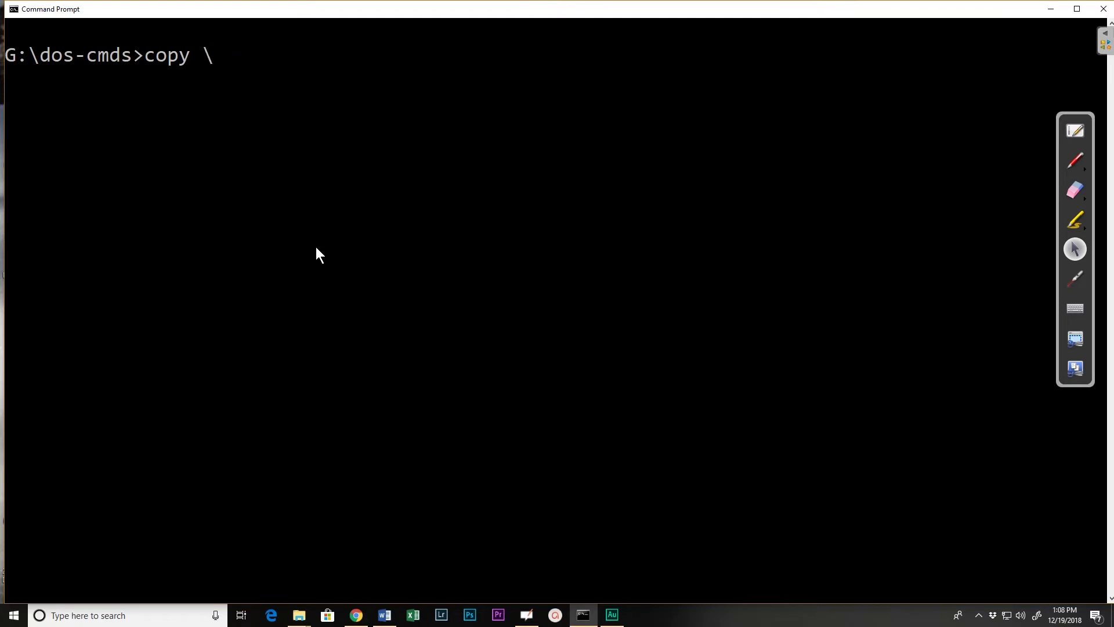
{"action": "type", "text": "dos"}
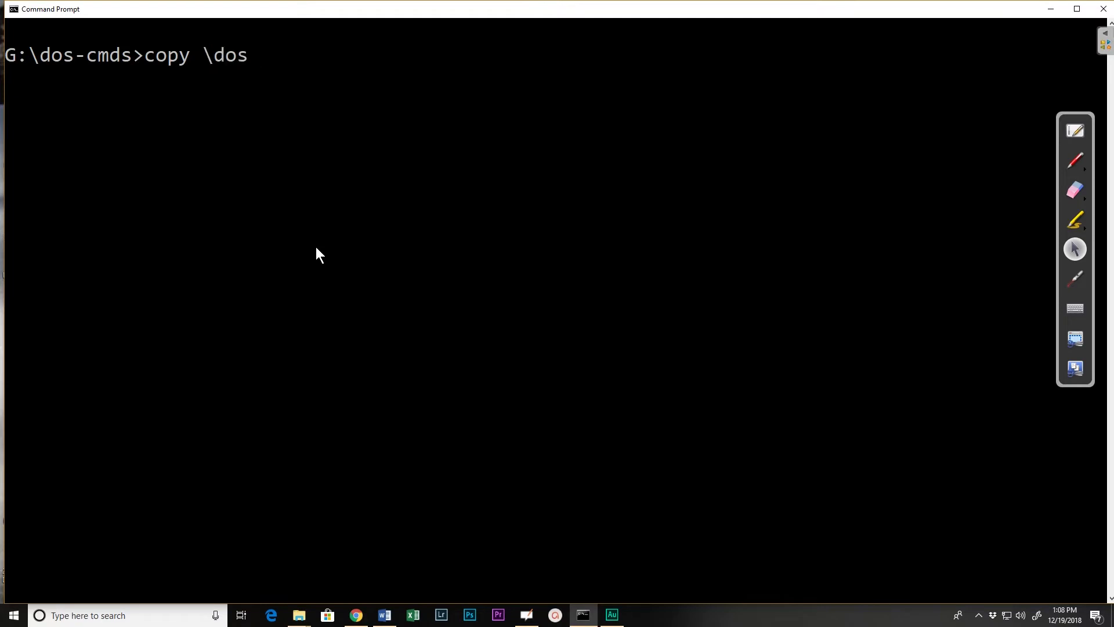
{"action": "type", "text": "-cm"}
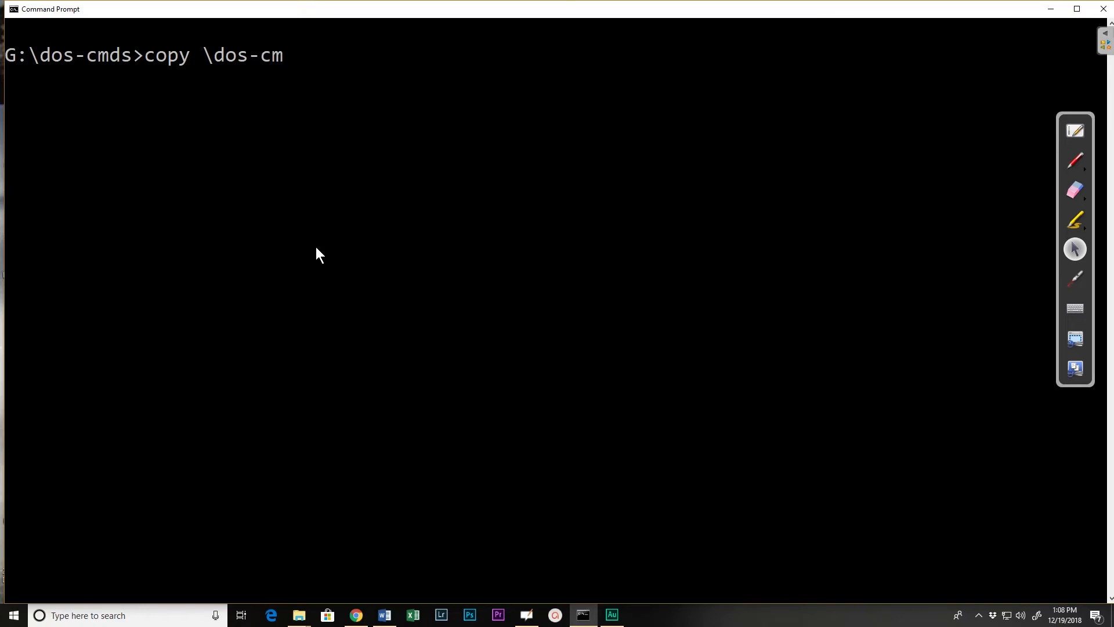
{"action": "type", "text": "ds\\"}
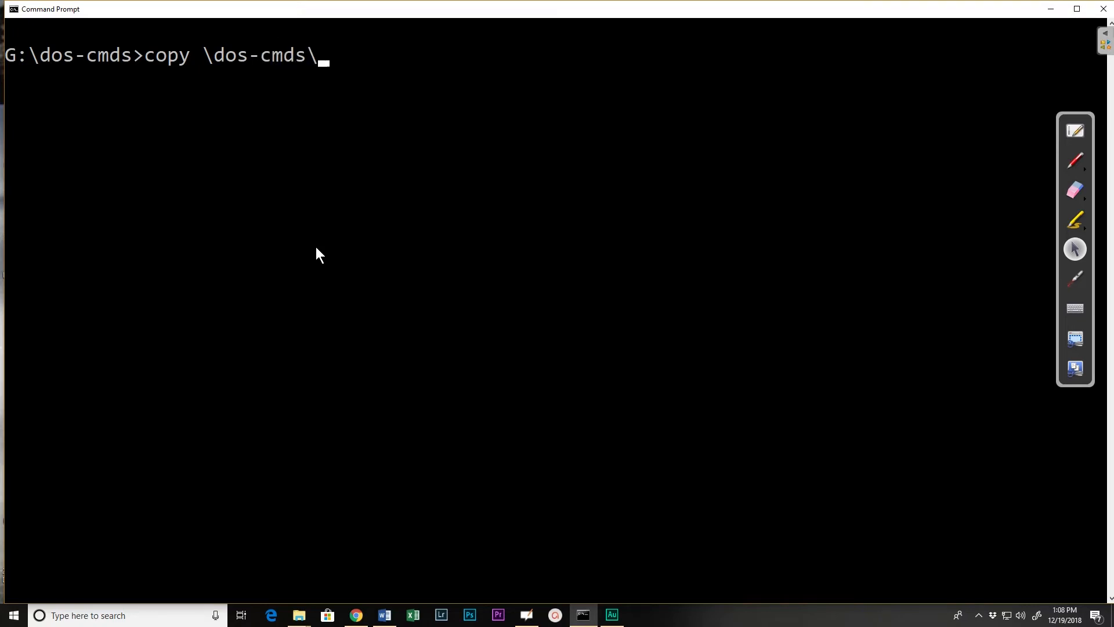
{"action": "type", "text": "one"}
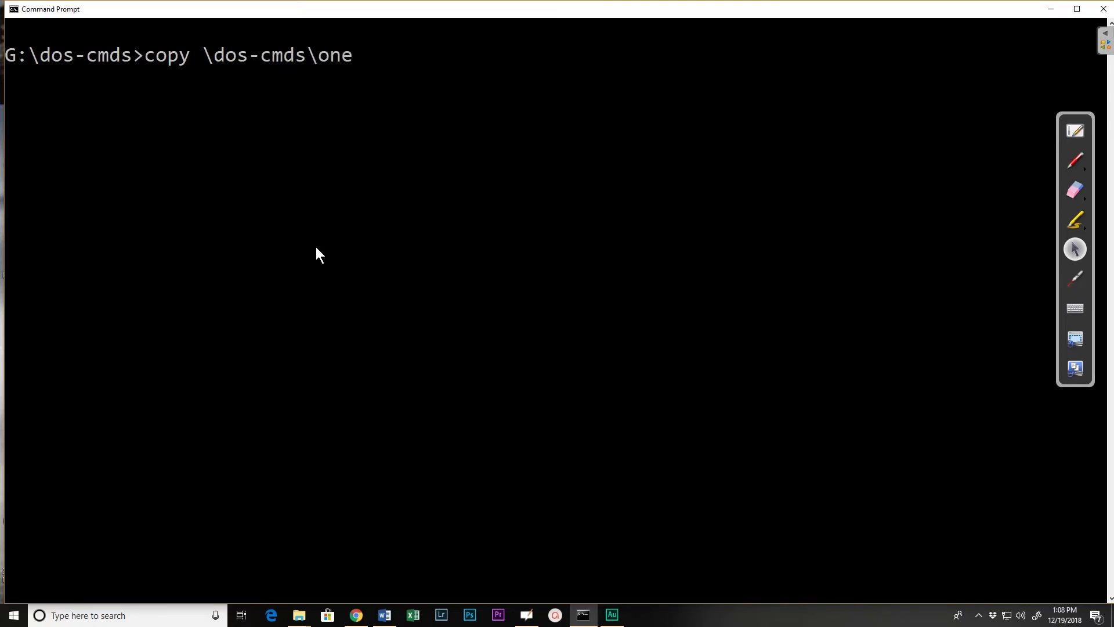
{"action": "type", "text": "\\"}
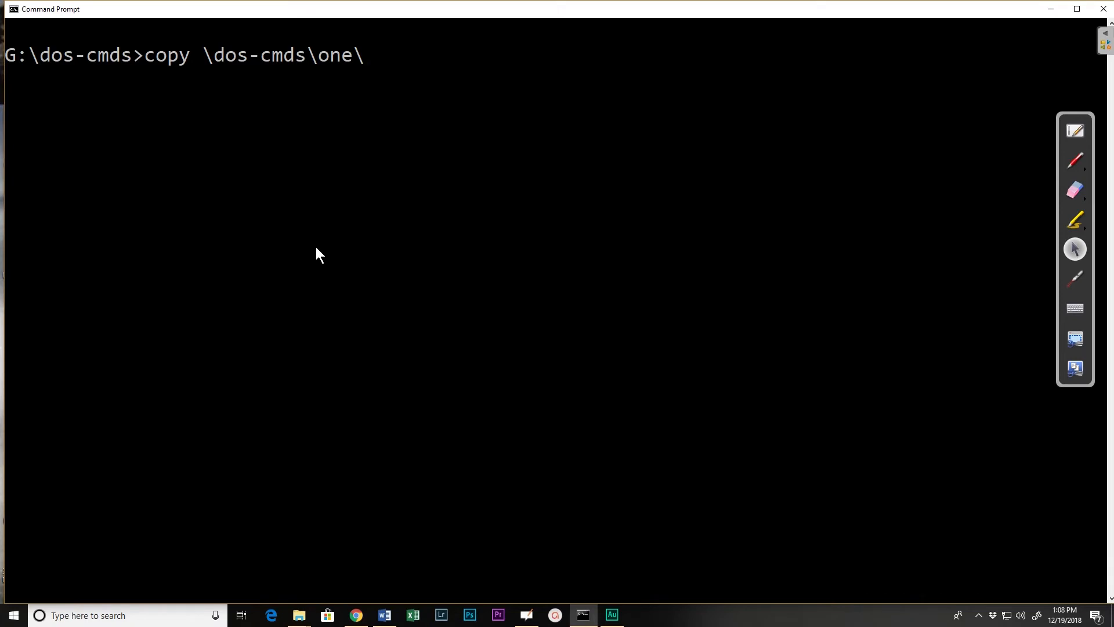
{"action": "type", "text": "test."}
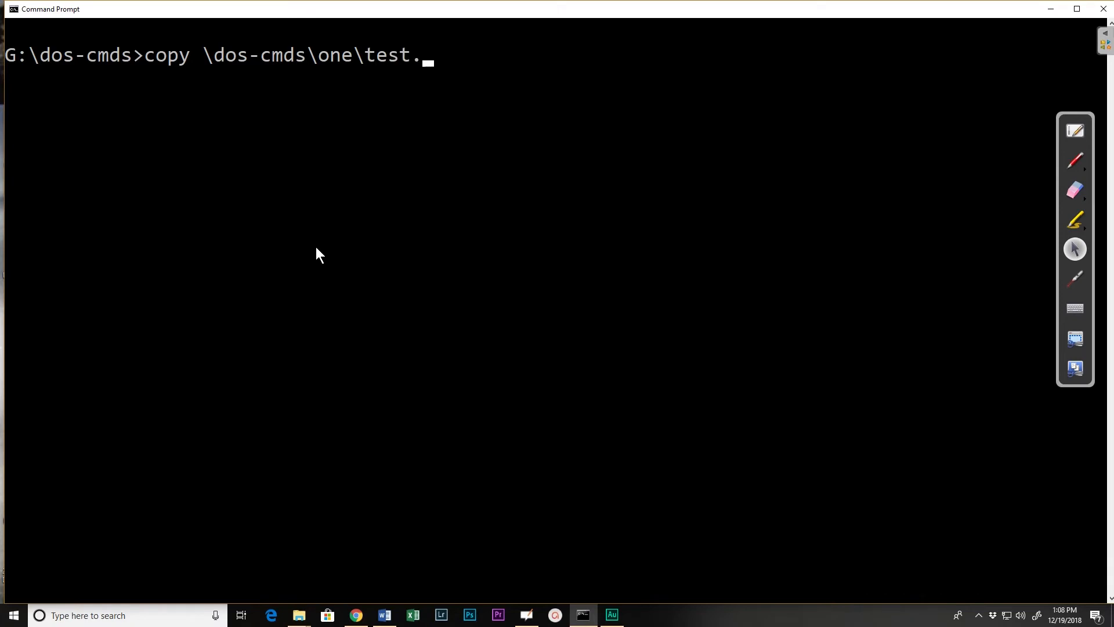
{"action": "type", "text": "fil"}
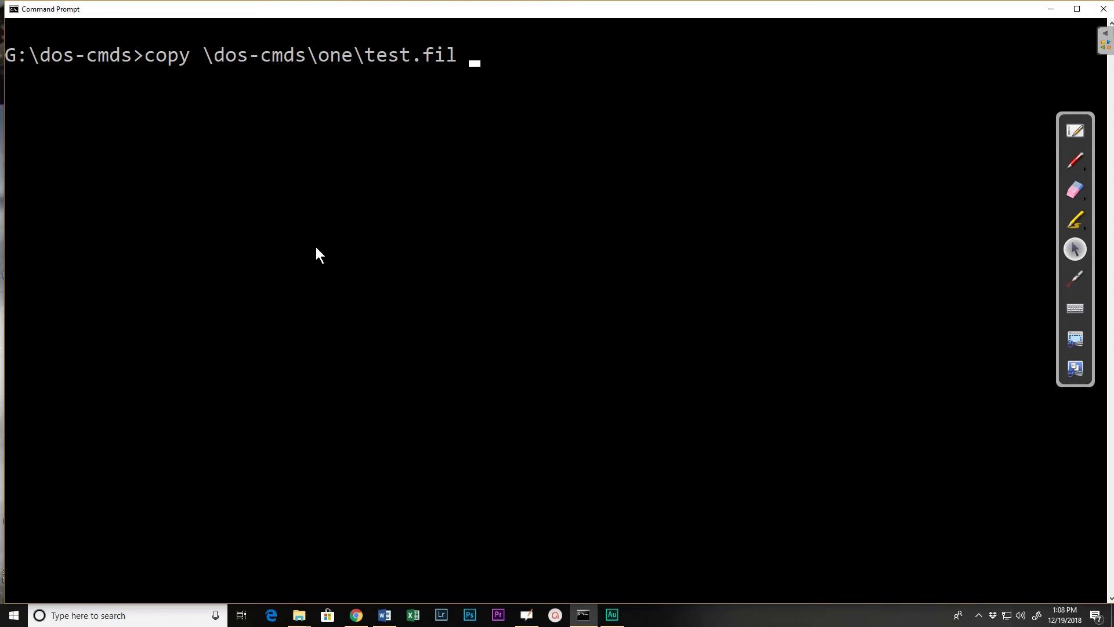
{"action": "key", "text": "enter"}
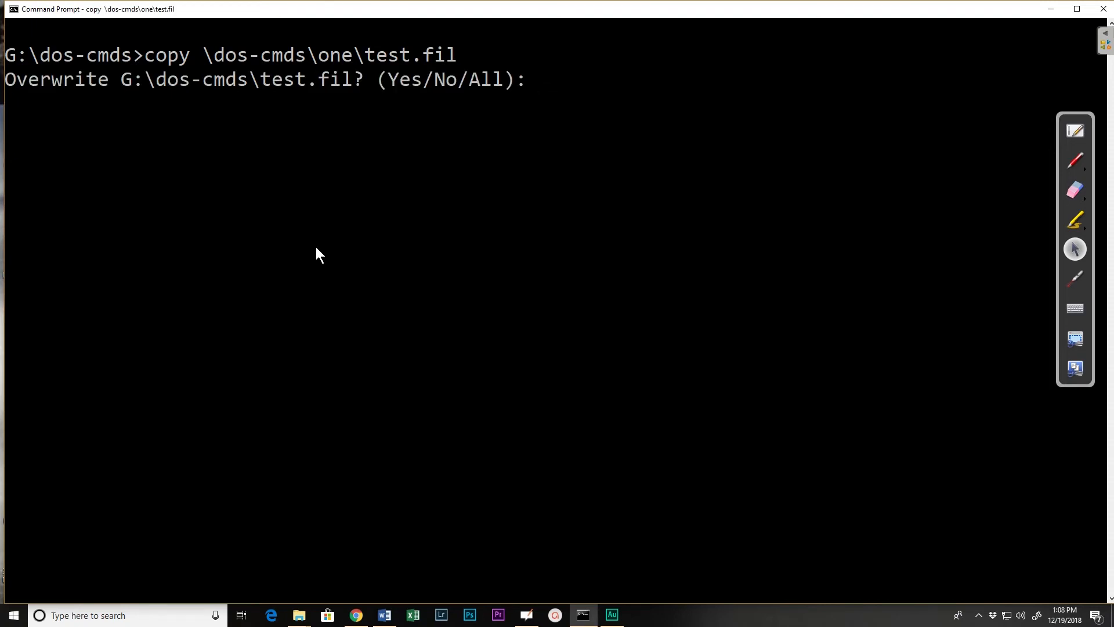
Answer 'n' to overwriting G:\dos-cmds\test.fil, leaving 0 files copied
{"action": "type", "text": "n"}
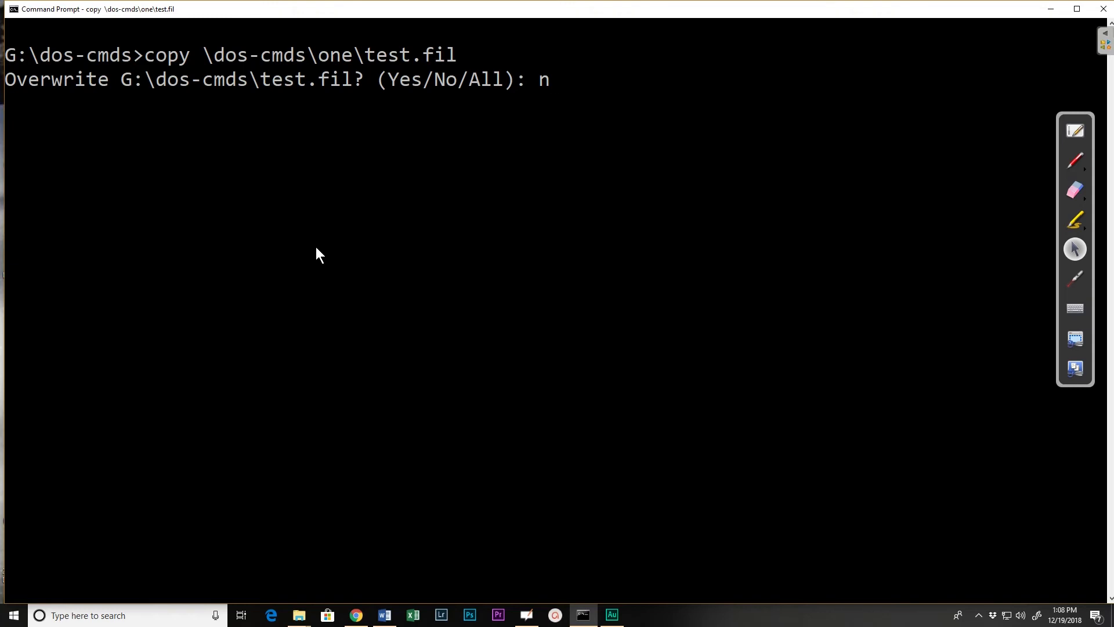
{"action": "key", "text": "enter"}
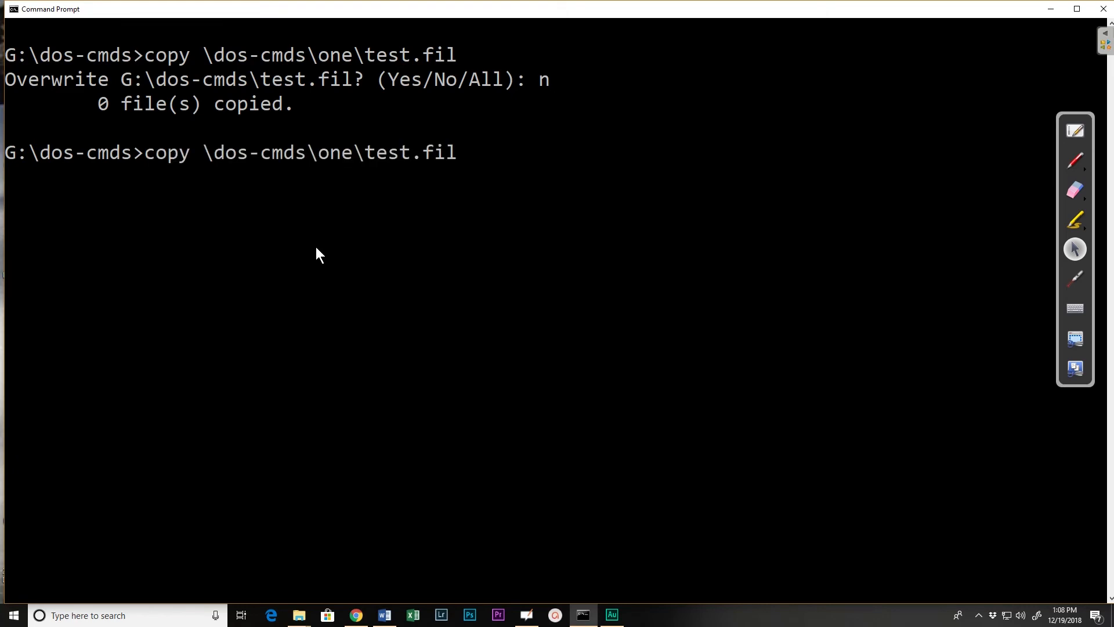
Append destination \dos-cmds\two\test.fil to the recalled copy command, fixing the extra 'e'
{"action": "type", "text": "\\dos-cmds\\two\\"}
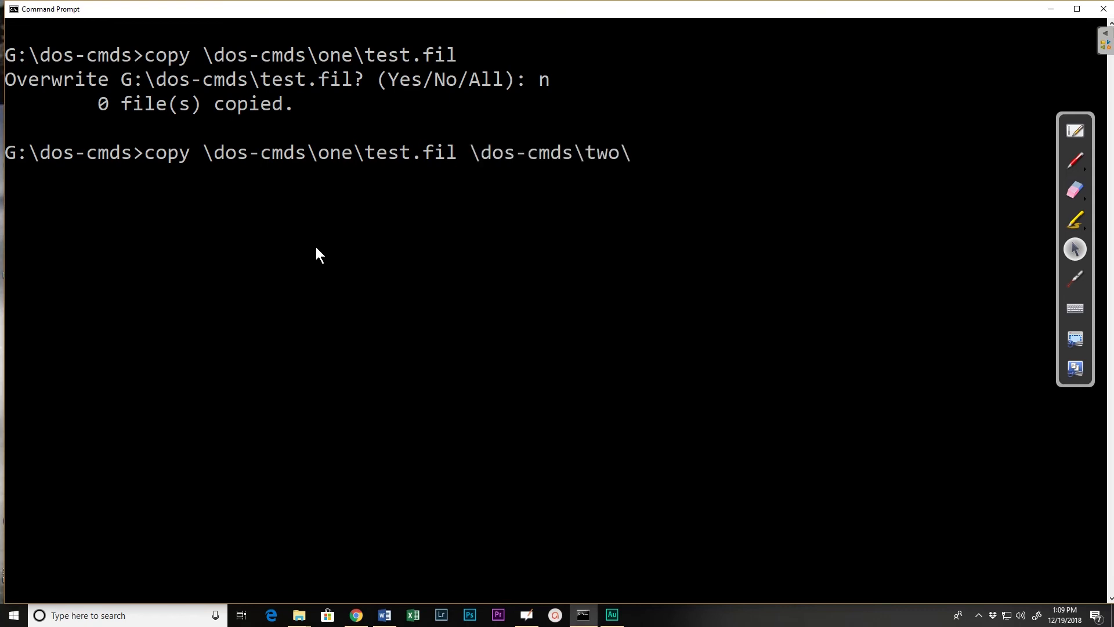
{"action": "type", "text": "test.file"}
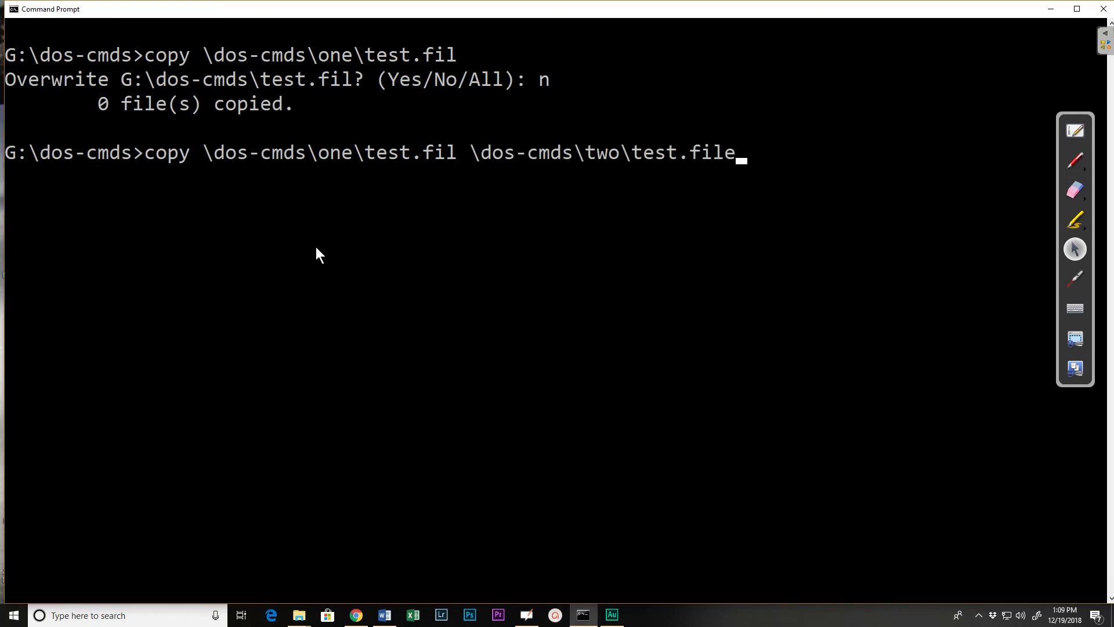
{"action": "key", "text": "Backspace"}
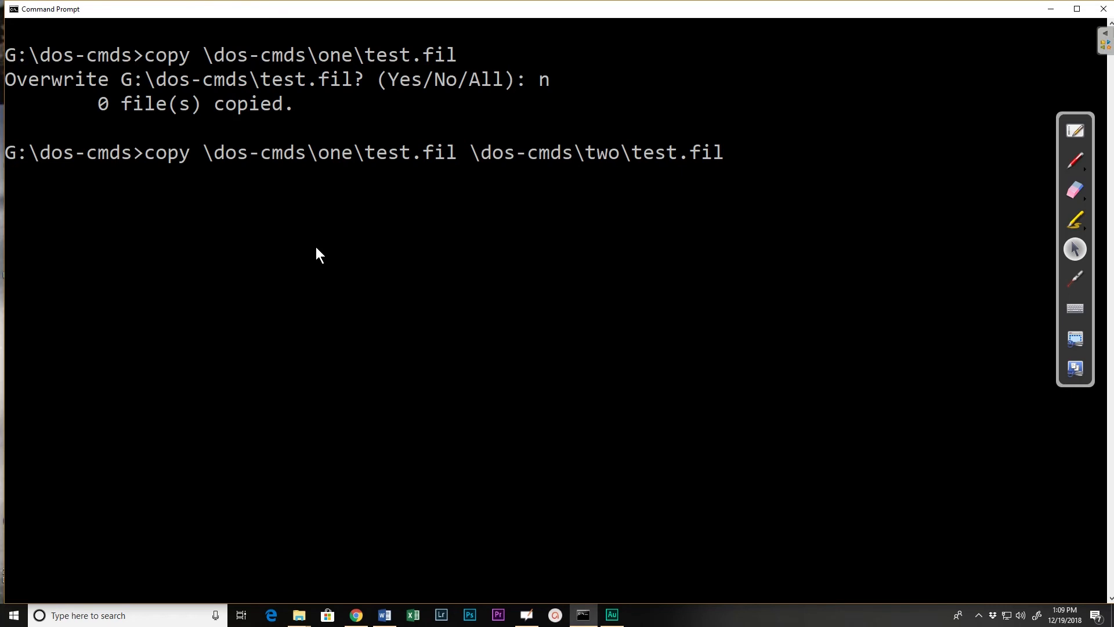